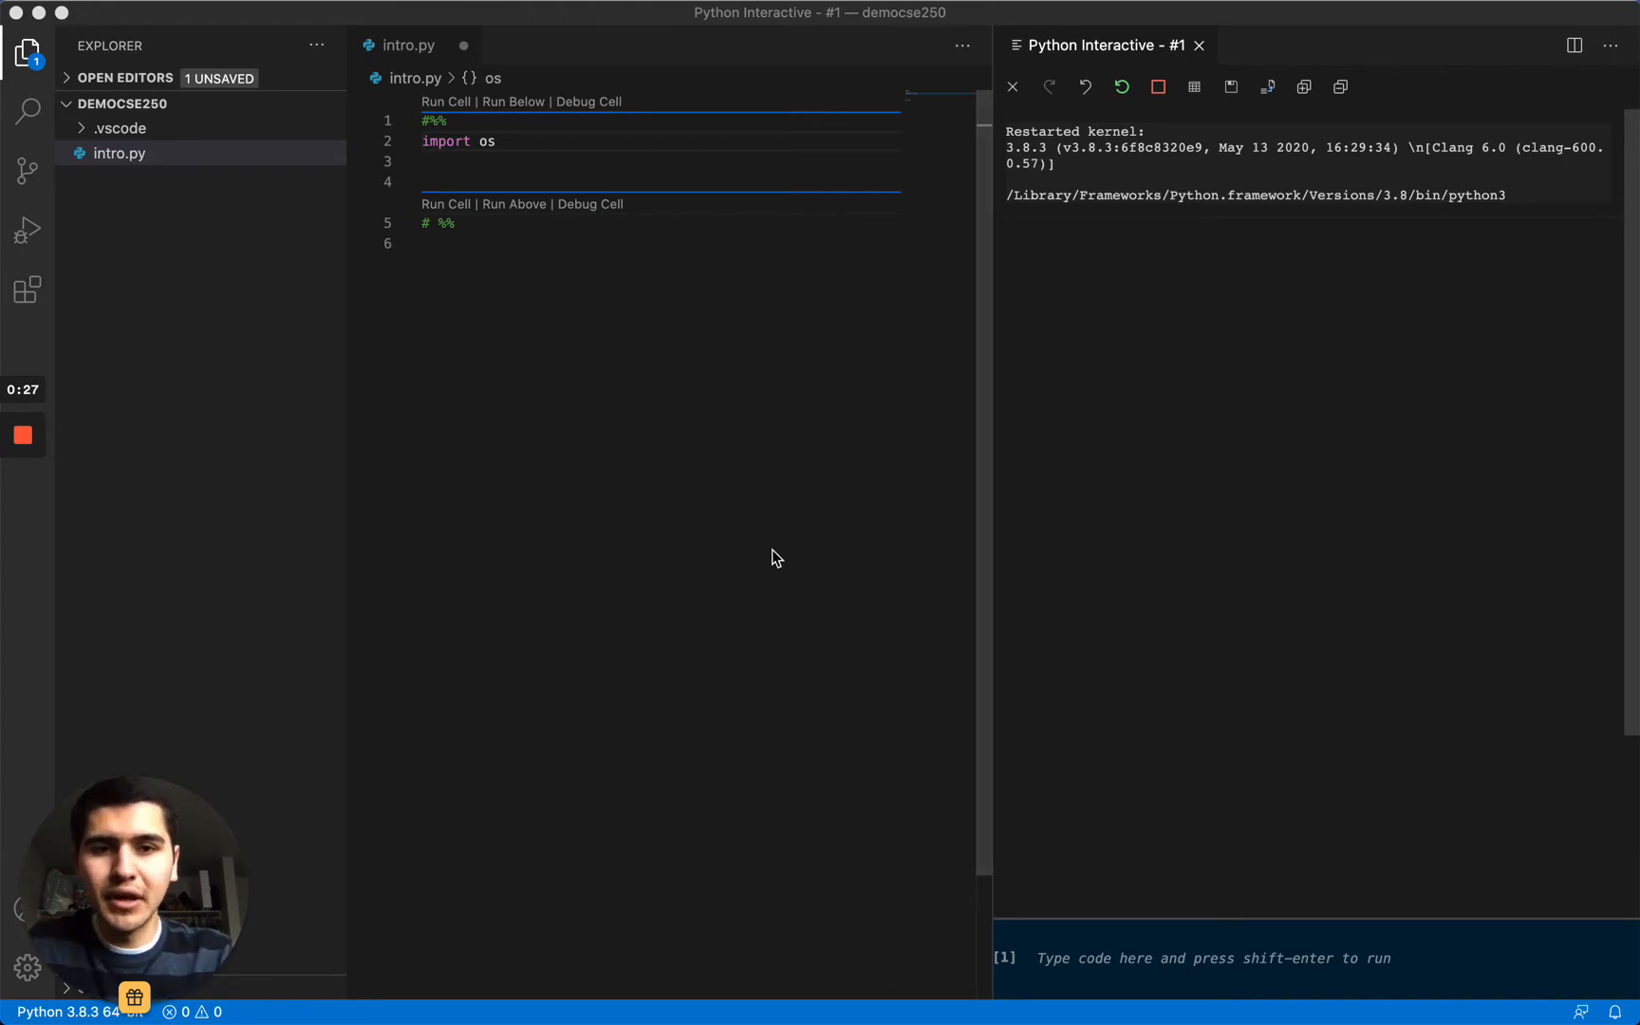
pyautogui.moveTo(726, 920)
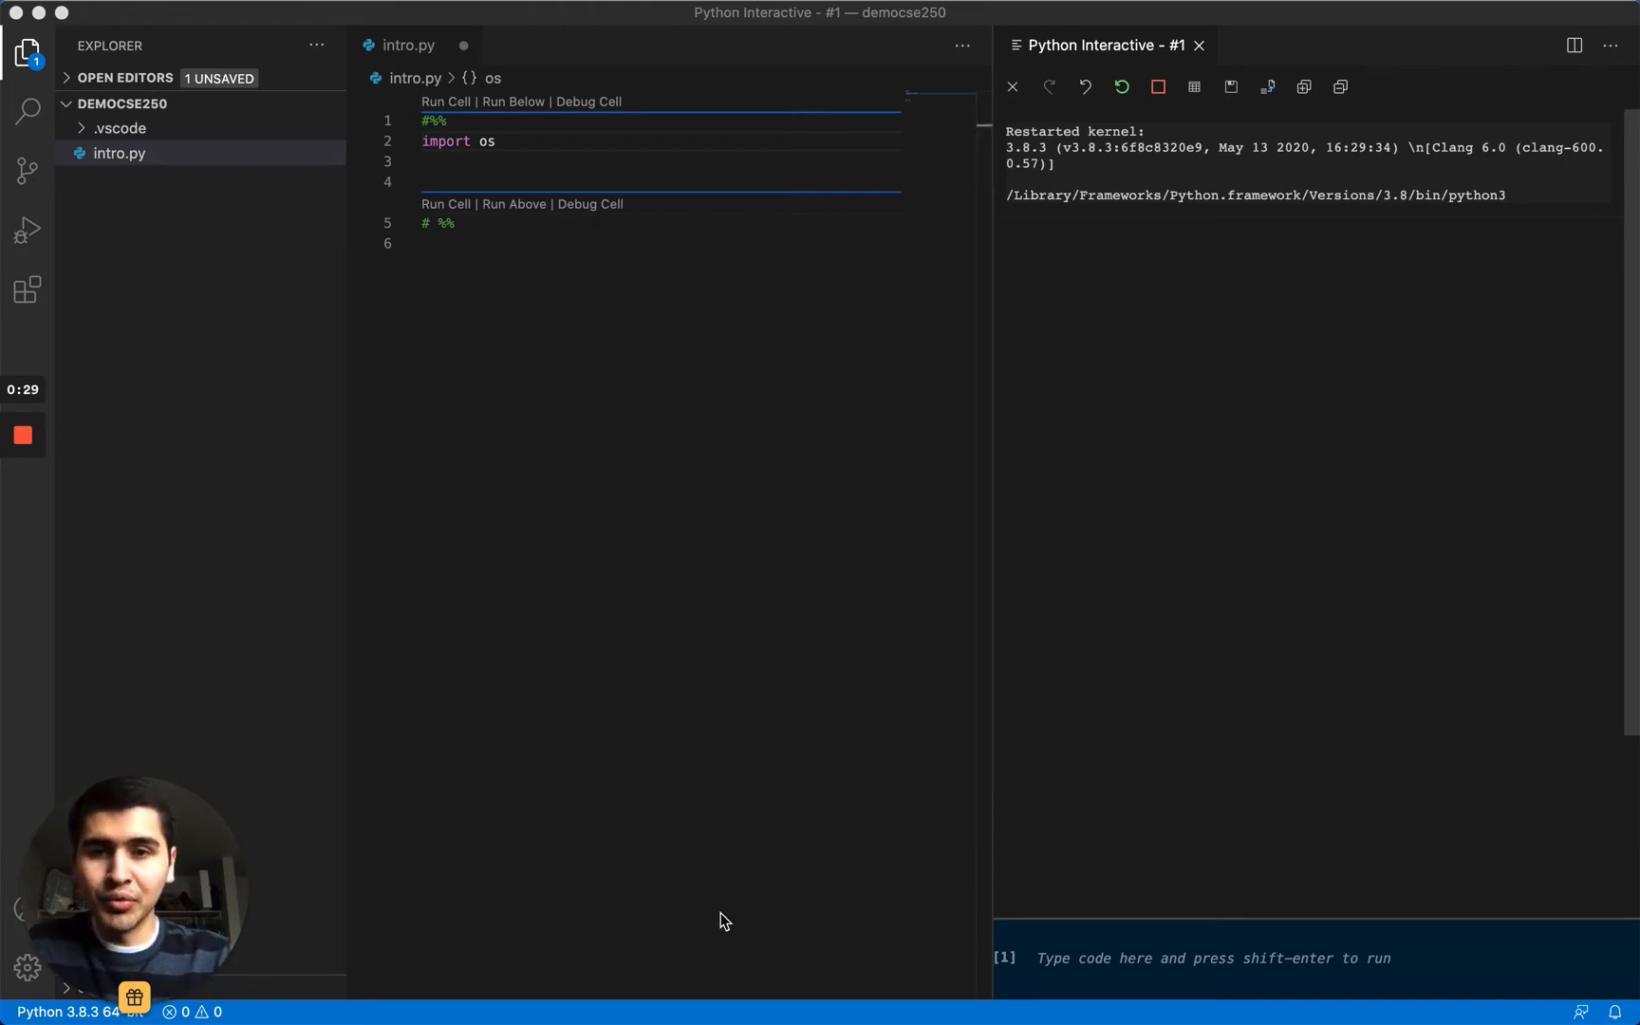
pyautogui.moveTo(732, 977)
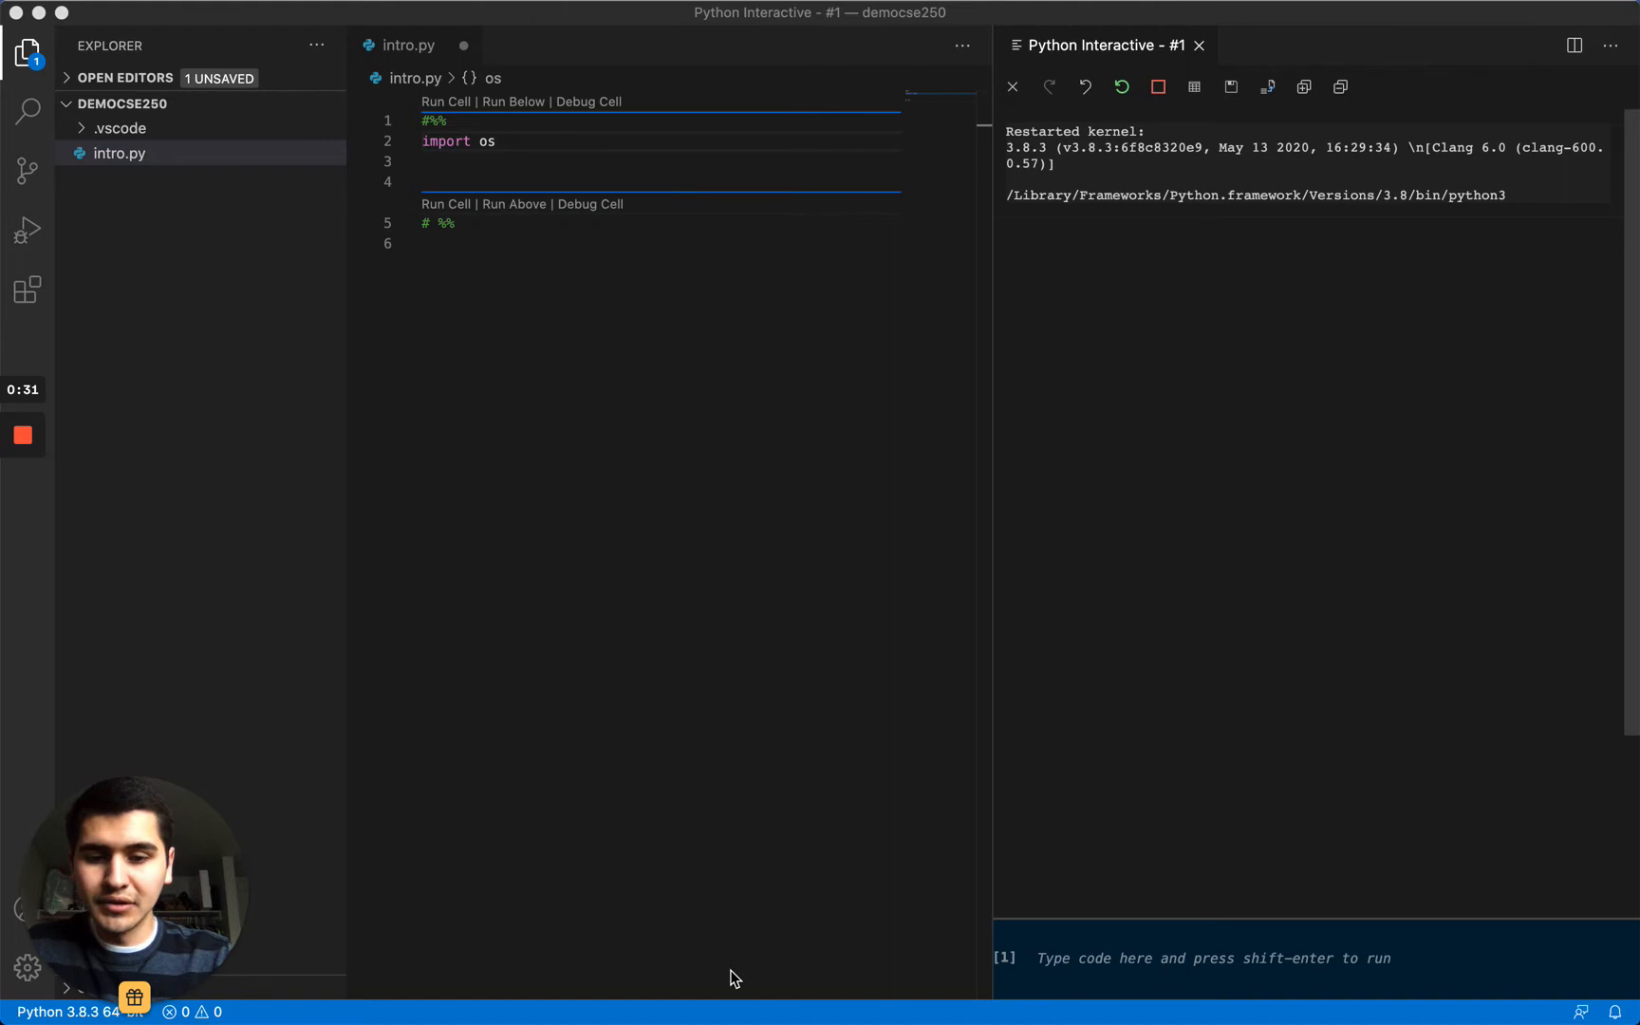
pyautogui.moveTo(720, 1012)
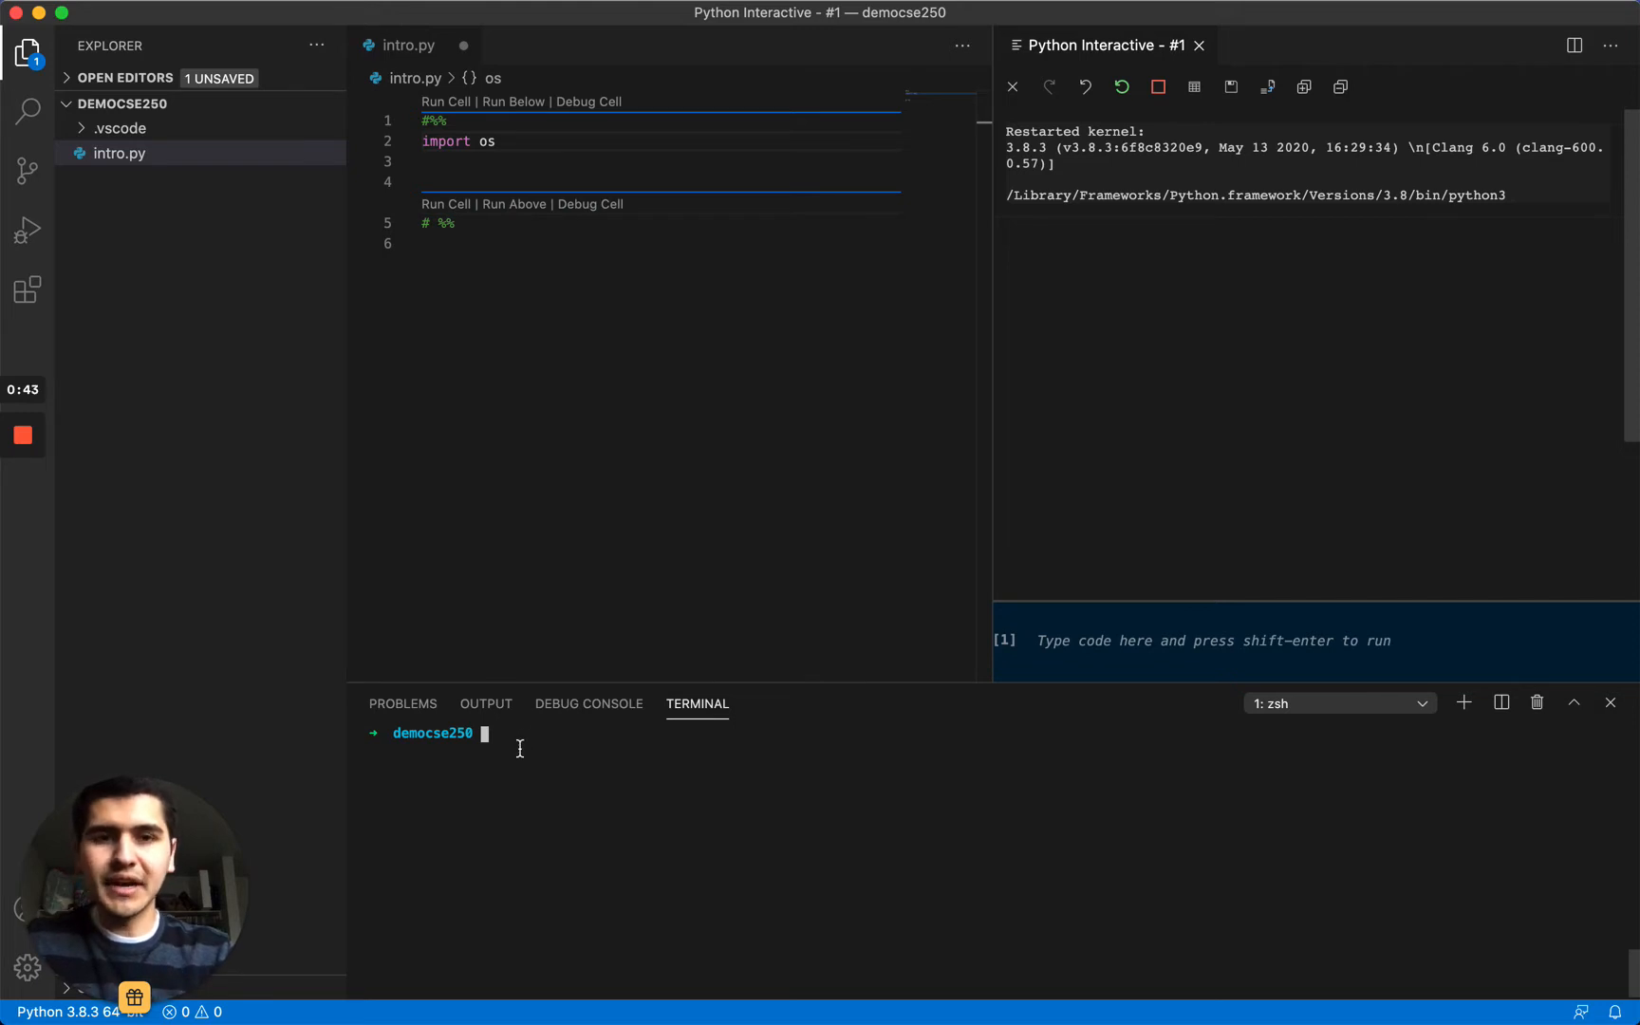
# - Run pip3 uninstall for pandas, scikit-learn, altair and numpy in the terminal
pyautogui.write('pip3 uninstall pandas scikit-learn altair numpy')
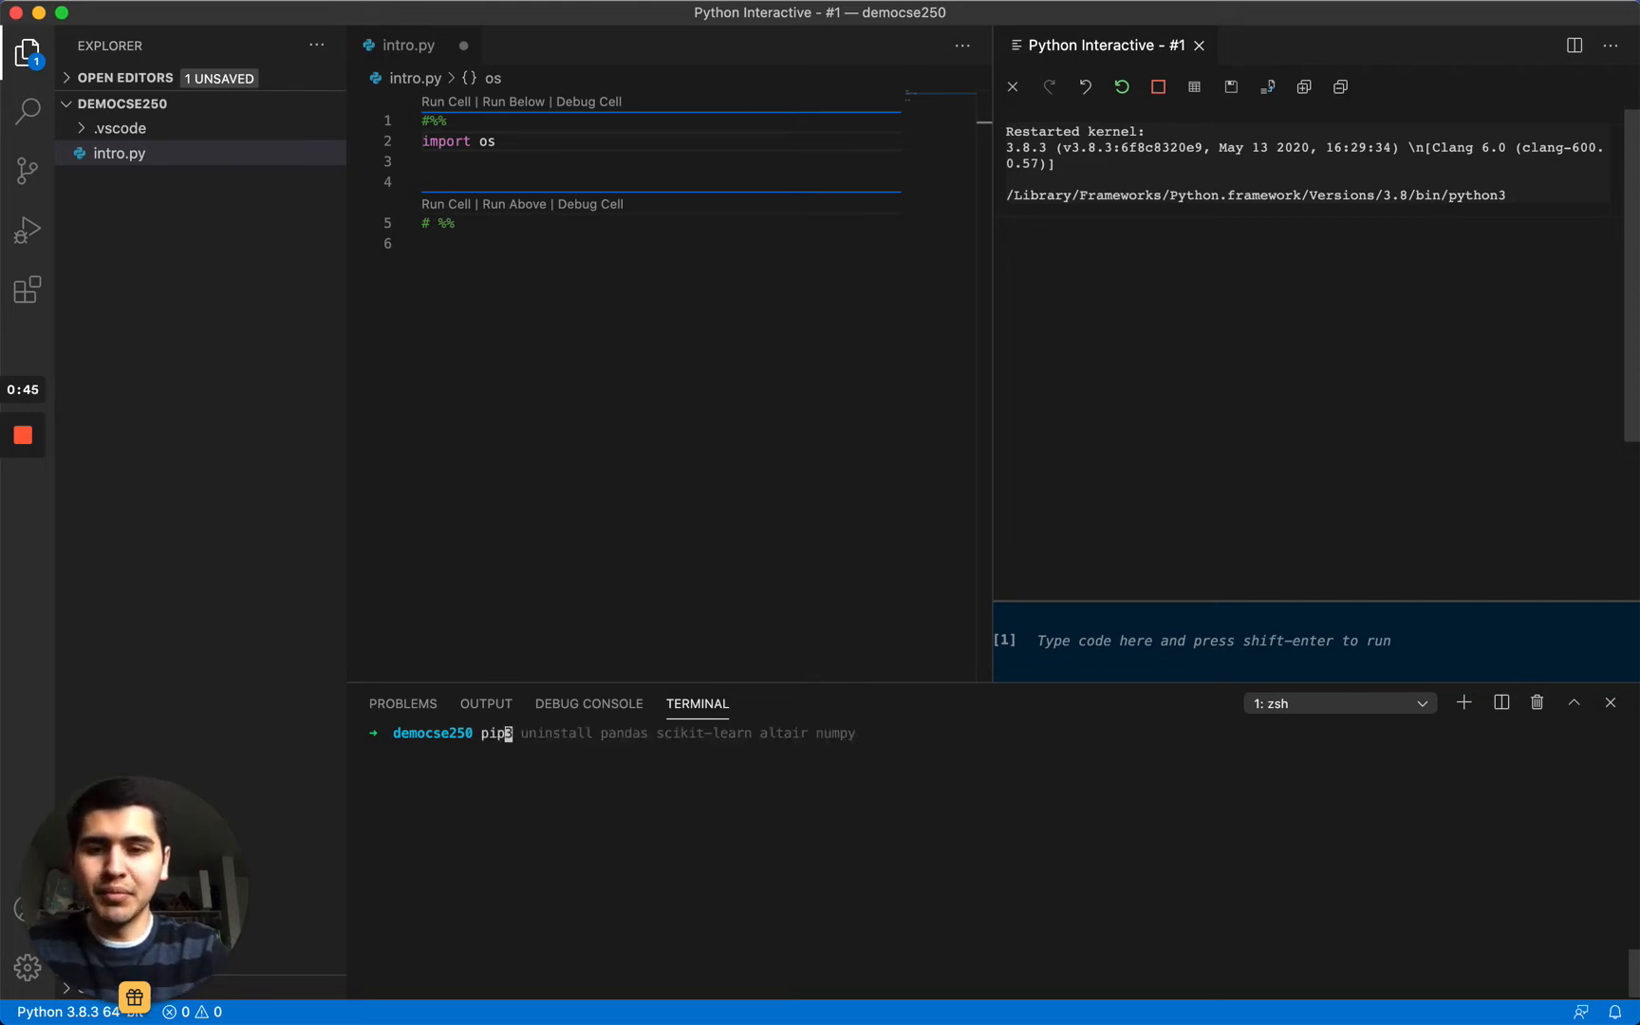
pyautogui.write('3')
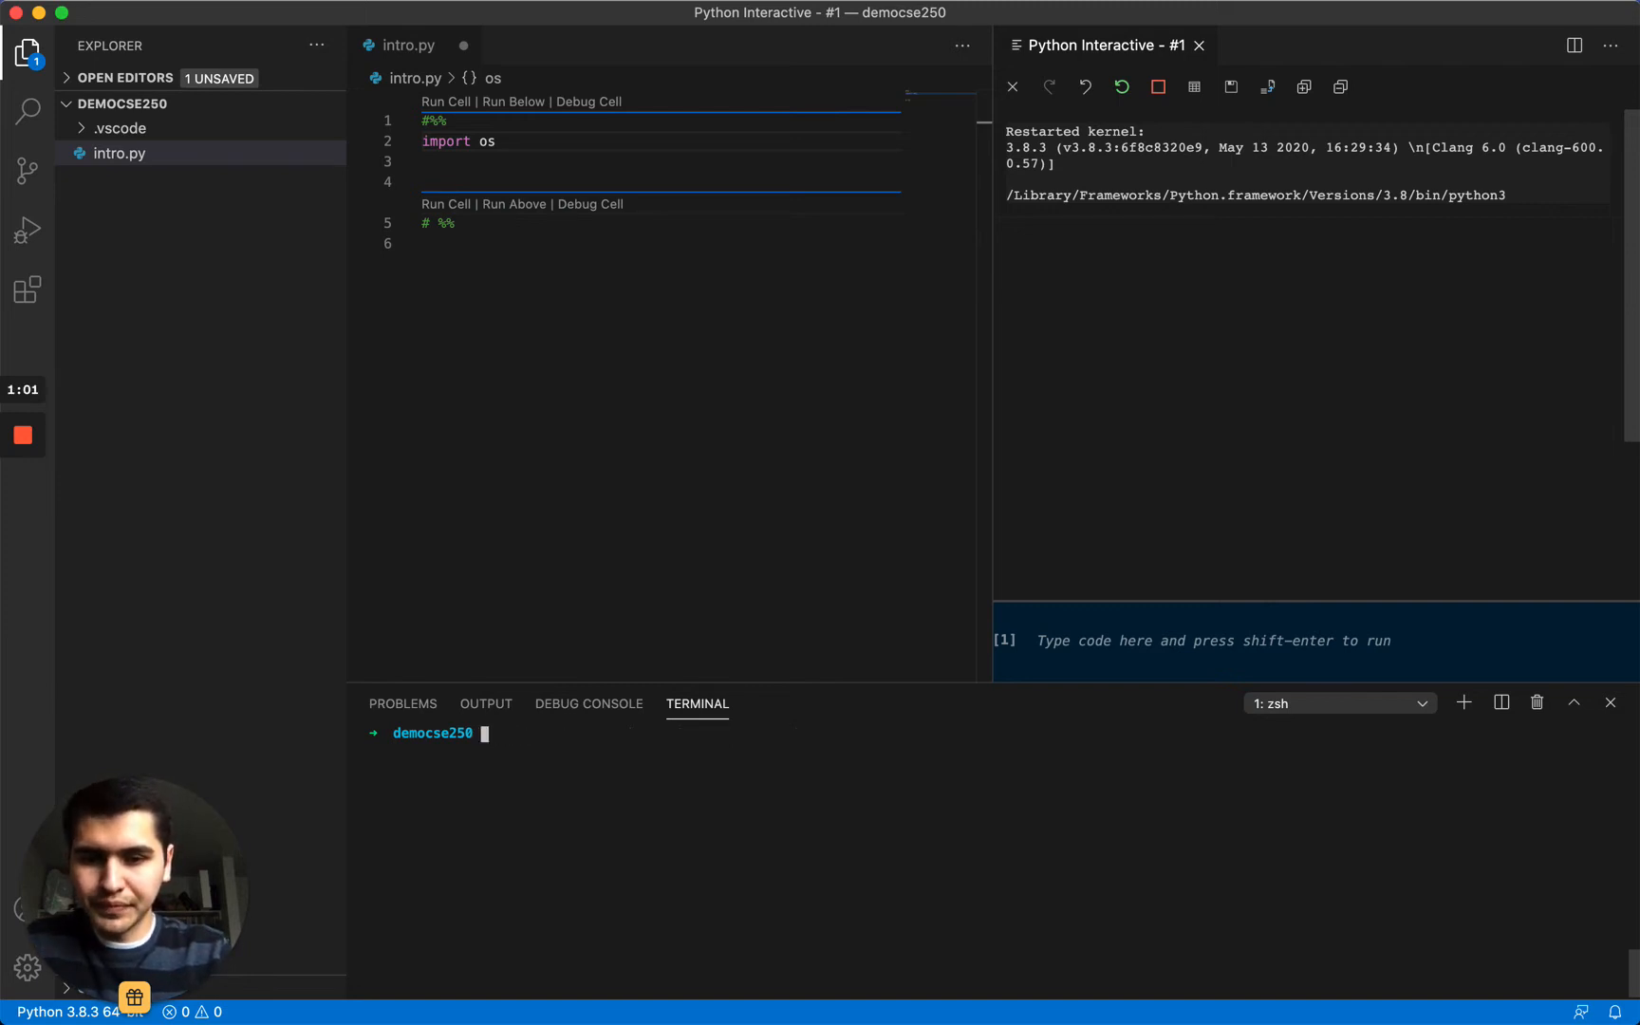
pyautogui.write('pip3 uninstall pandas scikit-learn altair numpy')
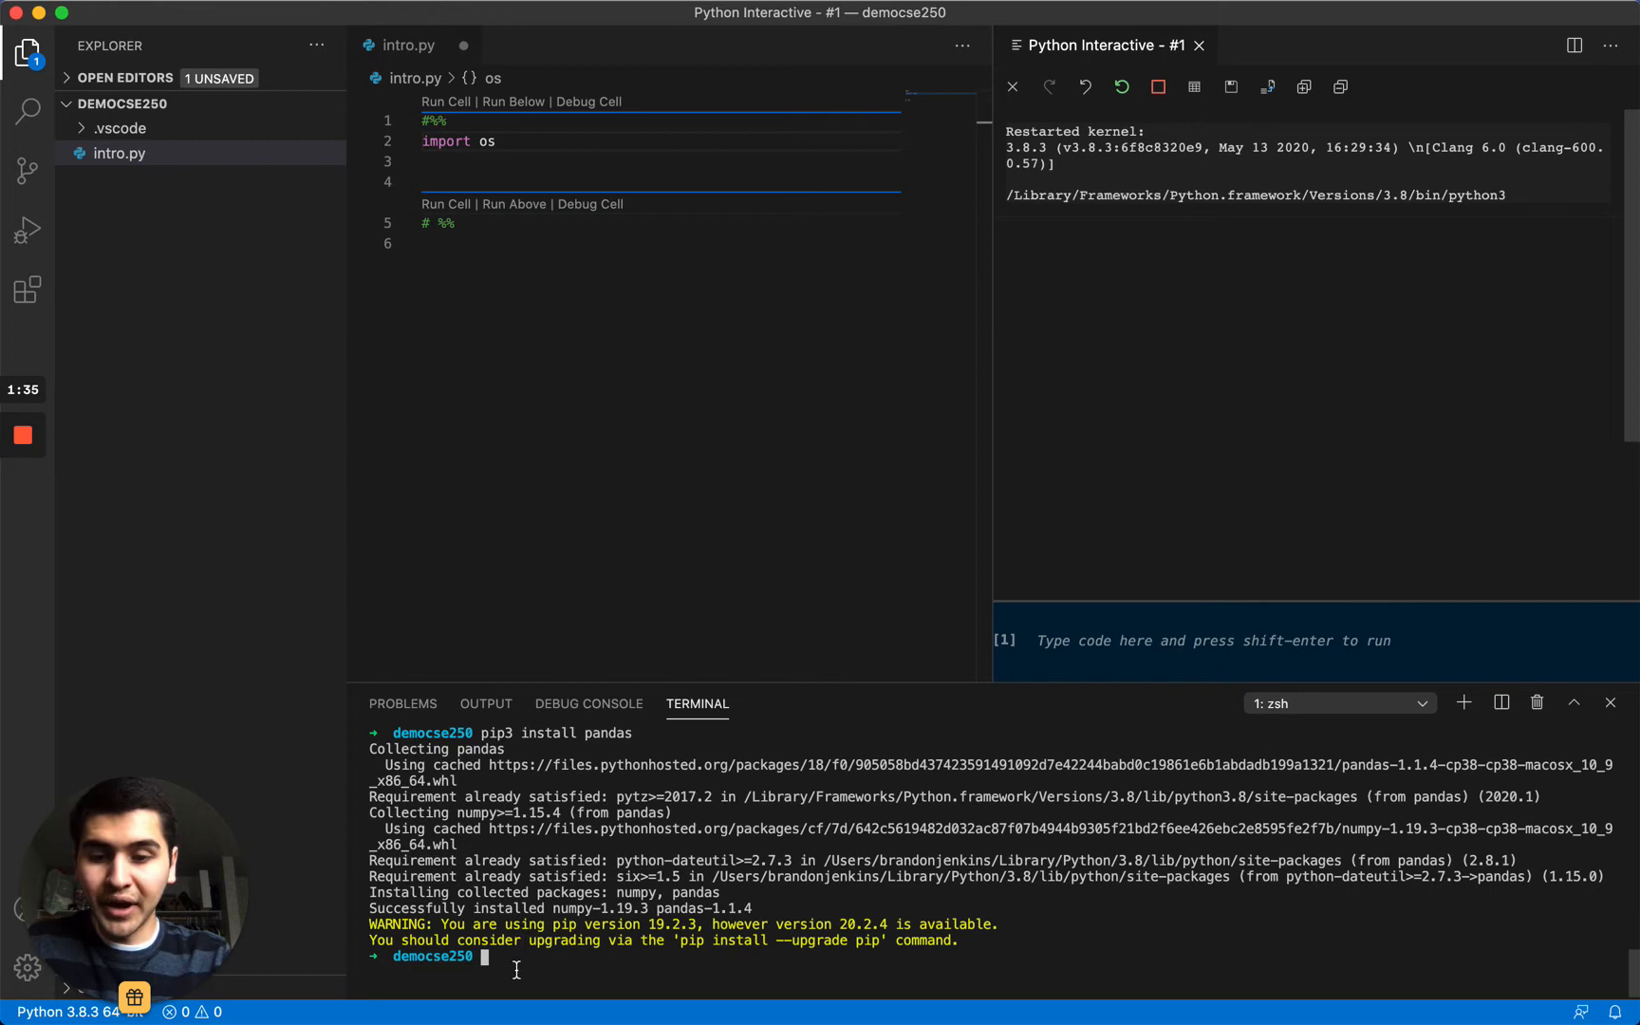
pyautogui.moveTo(605, 926)
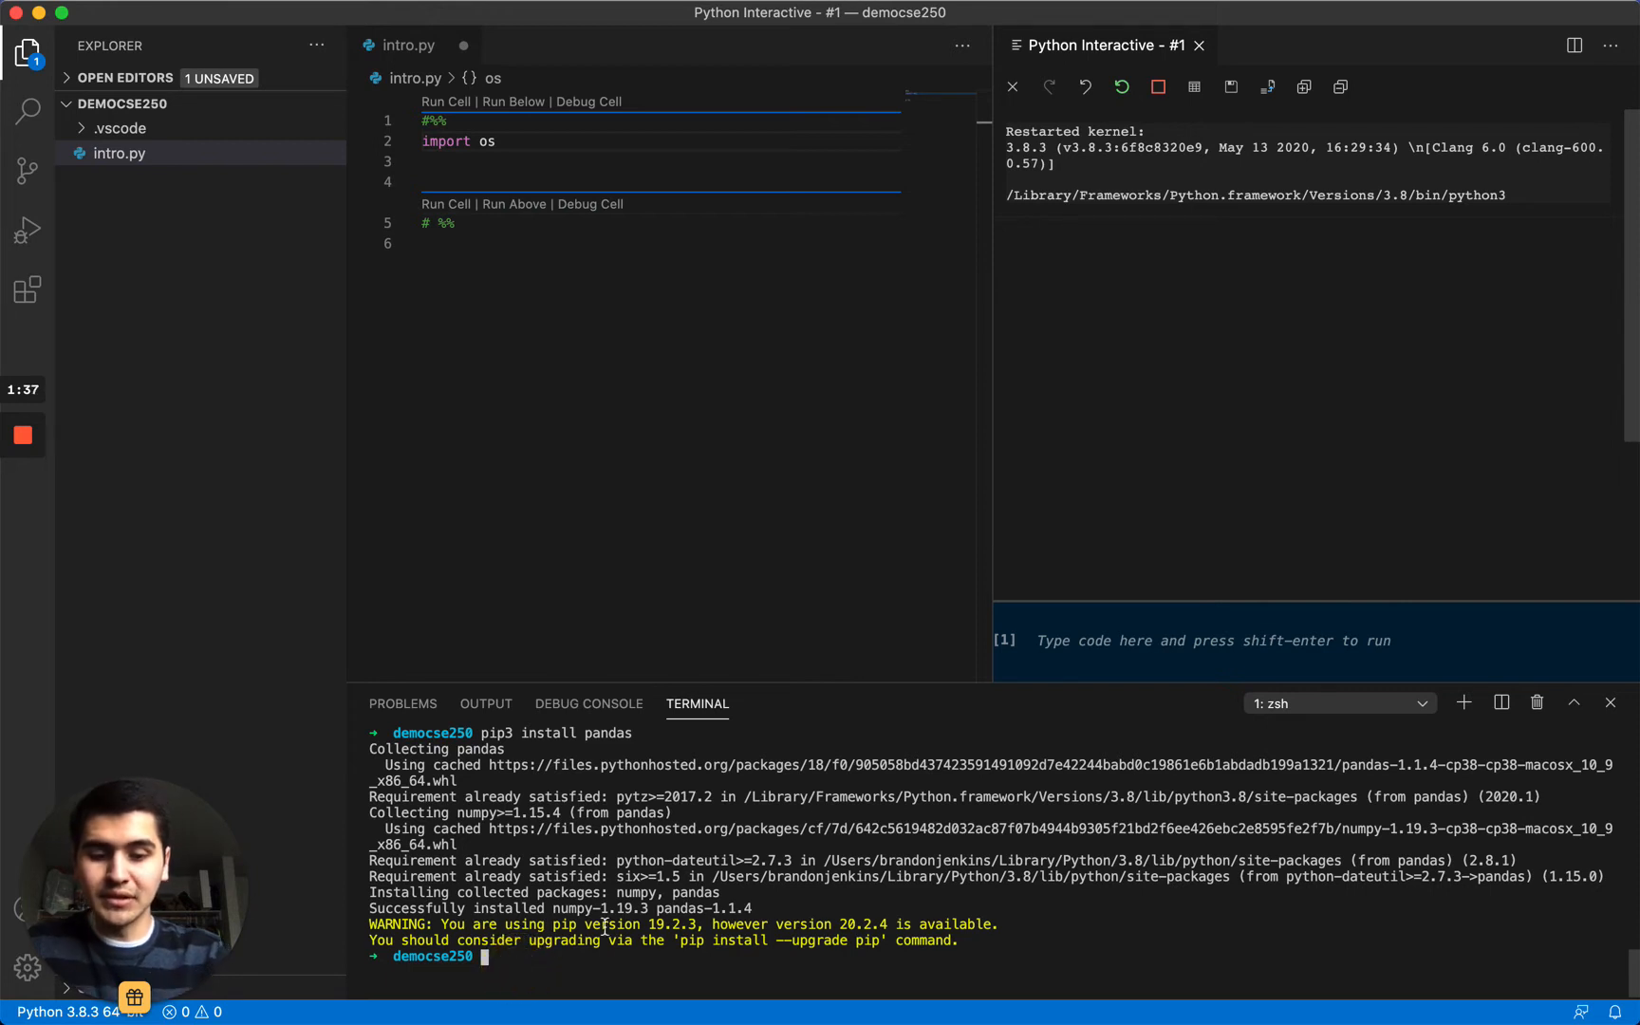
# - Run pip3 install for pandas, numpy, altair, altair_saver and scikit-learn and let it finish
pyautogui.write('pip3 install pandas')
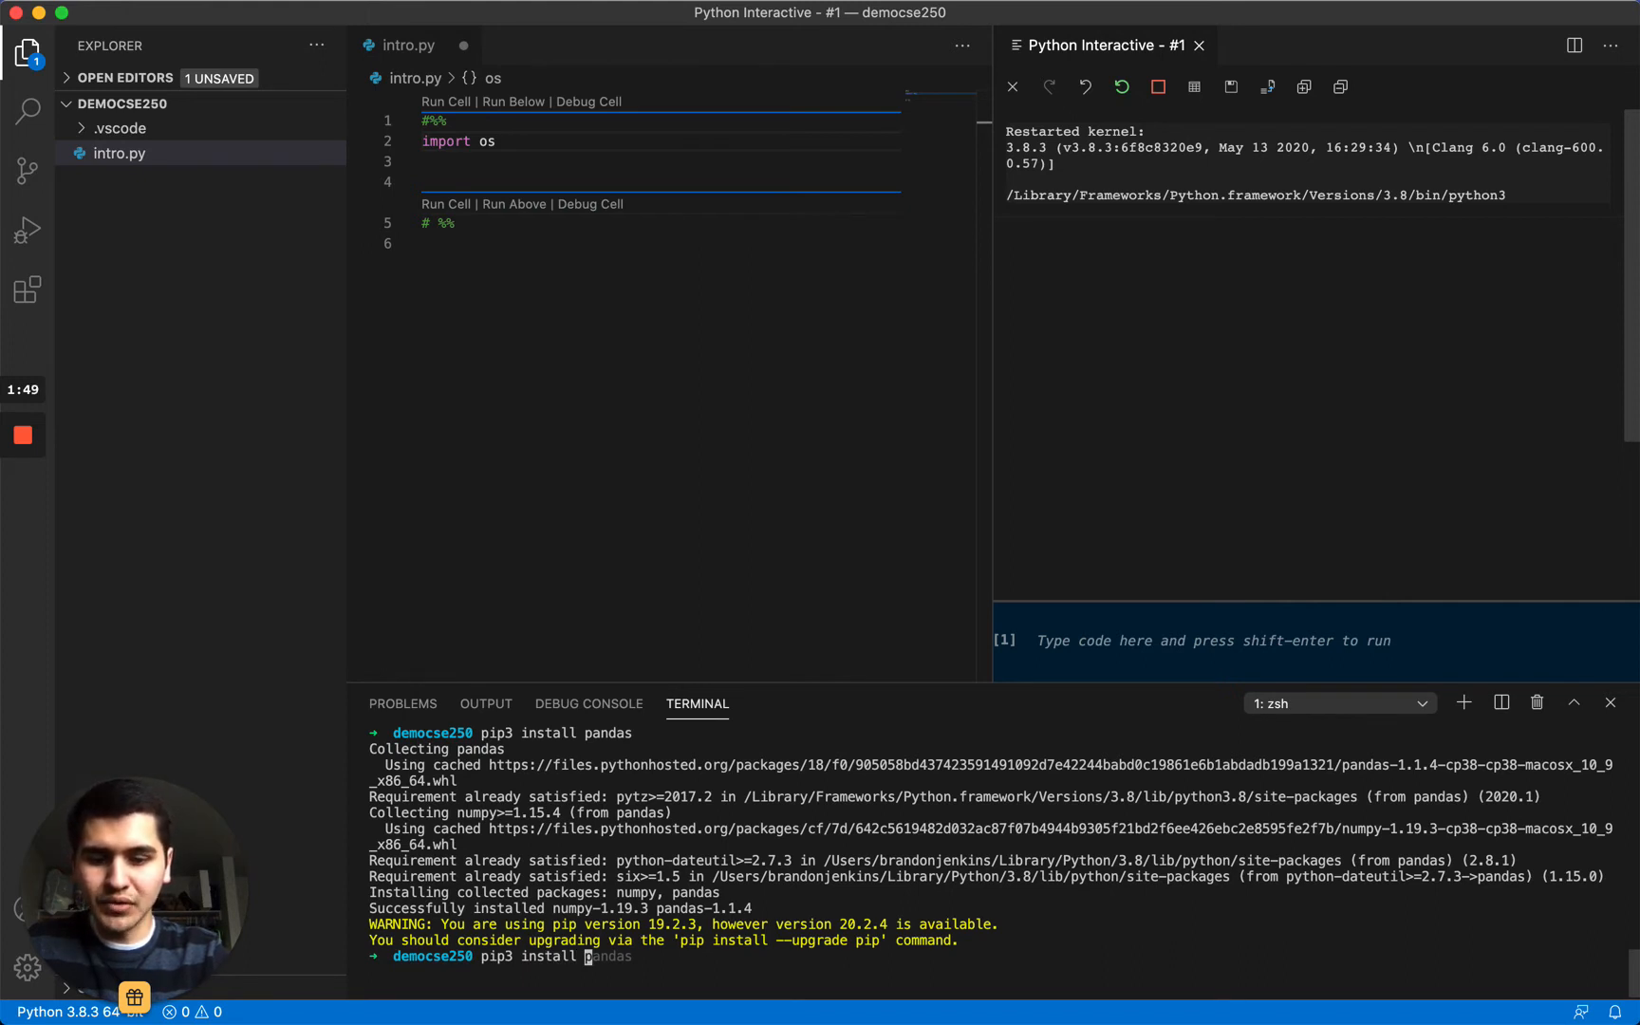
pyautogui.write('numpy')
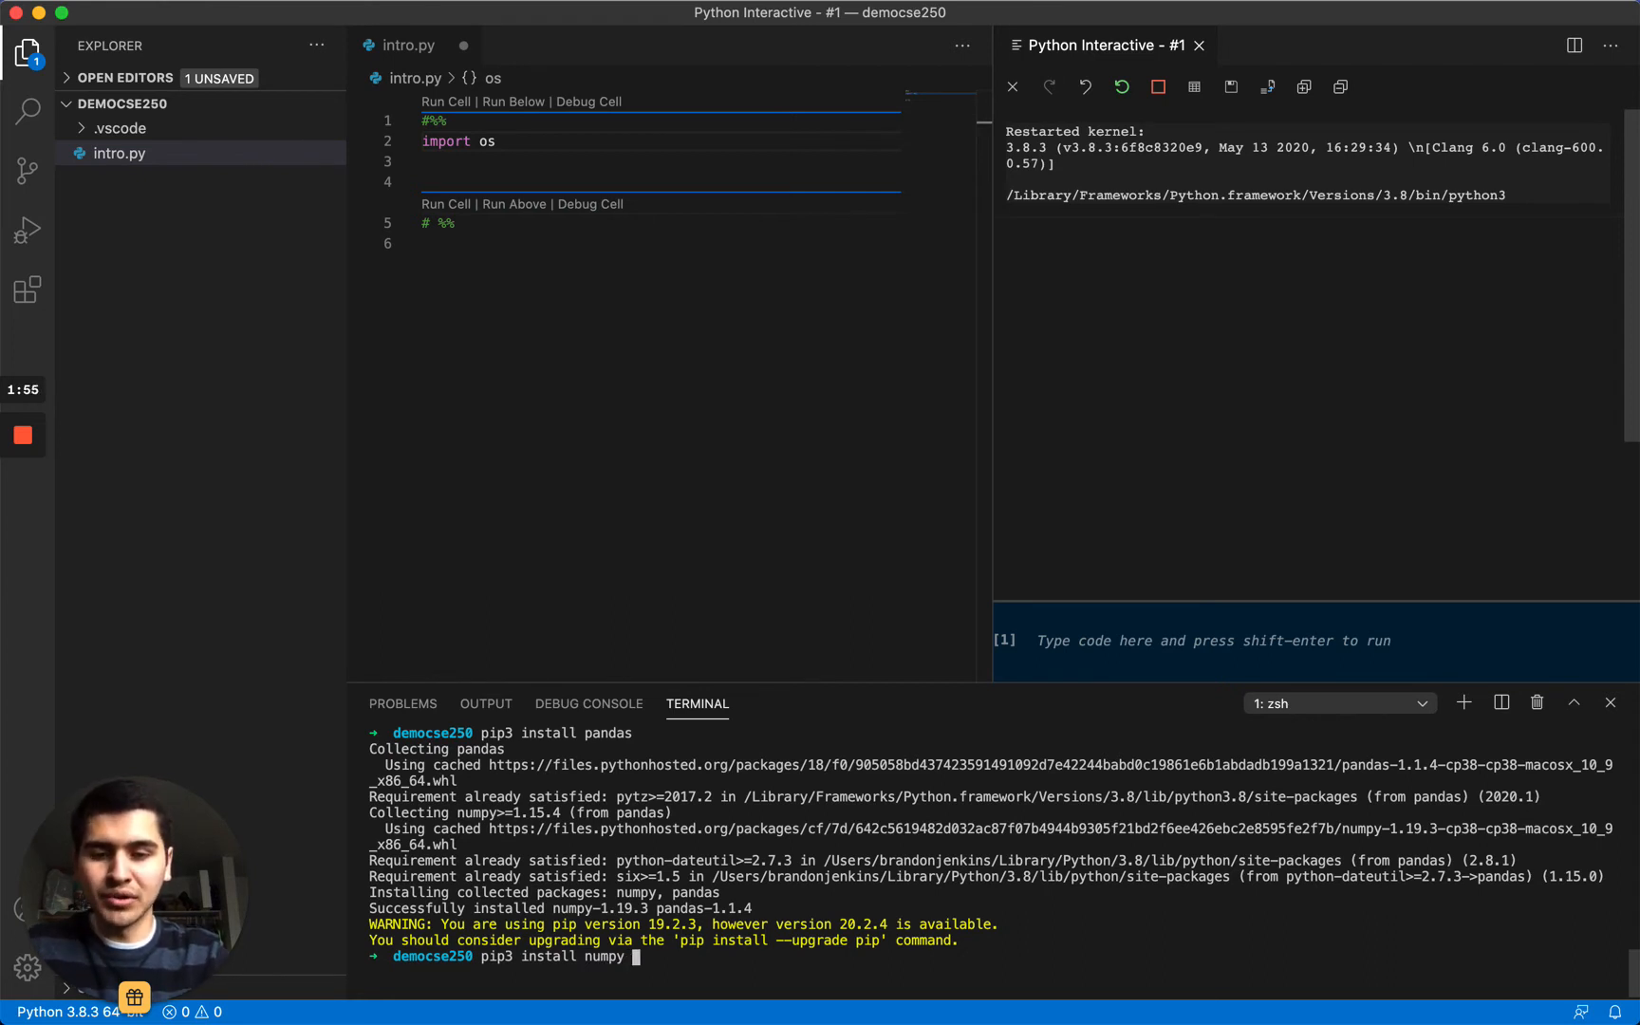
pyautogui.write('alti')
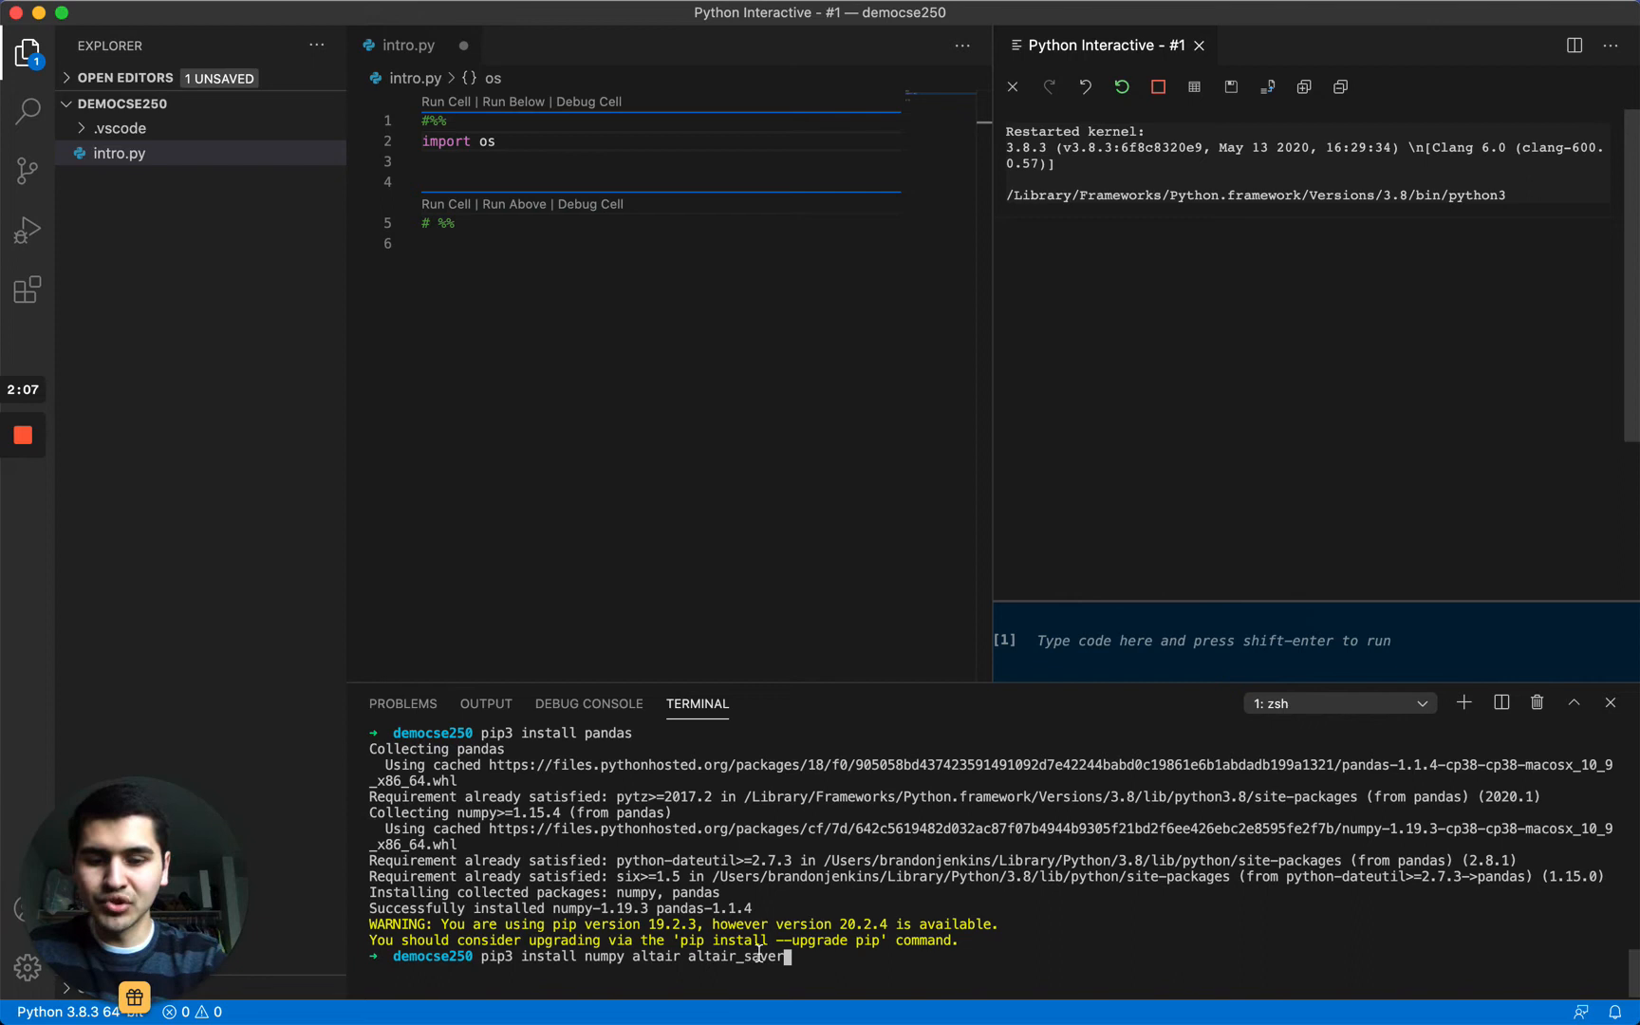
pyautogui.write('sci')
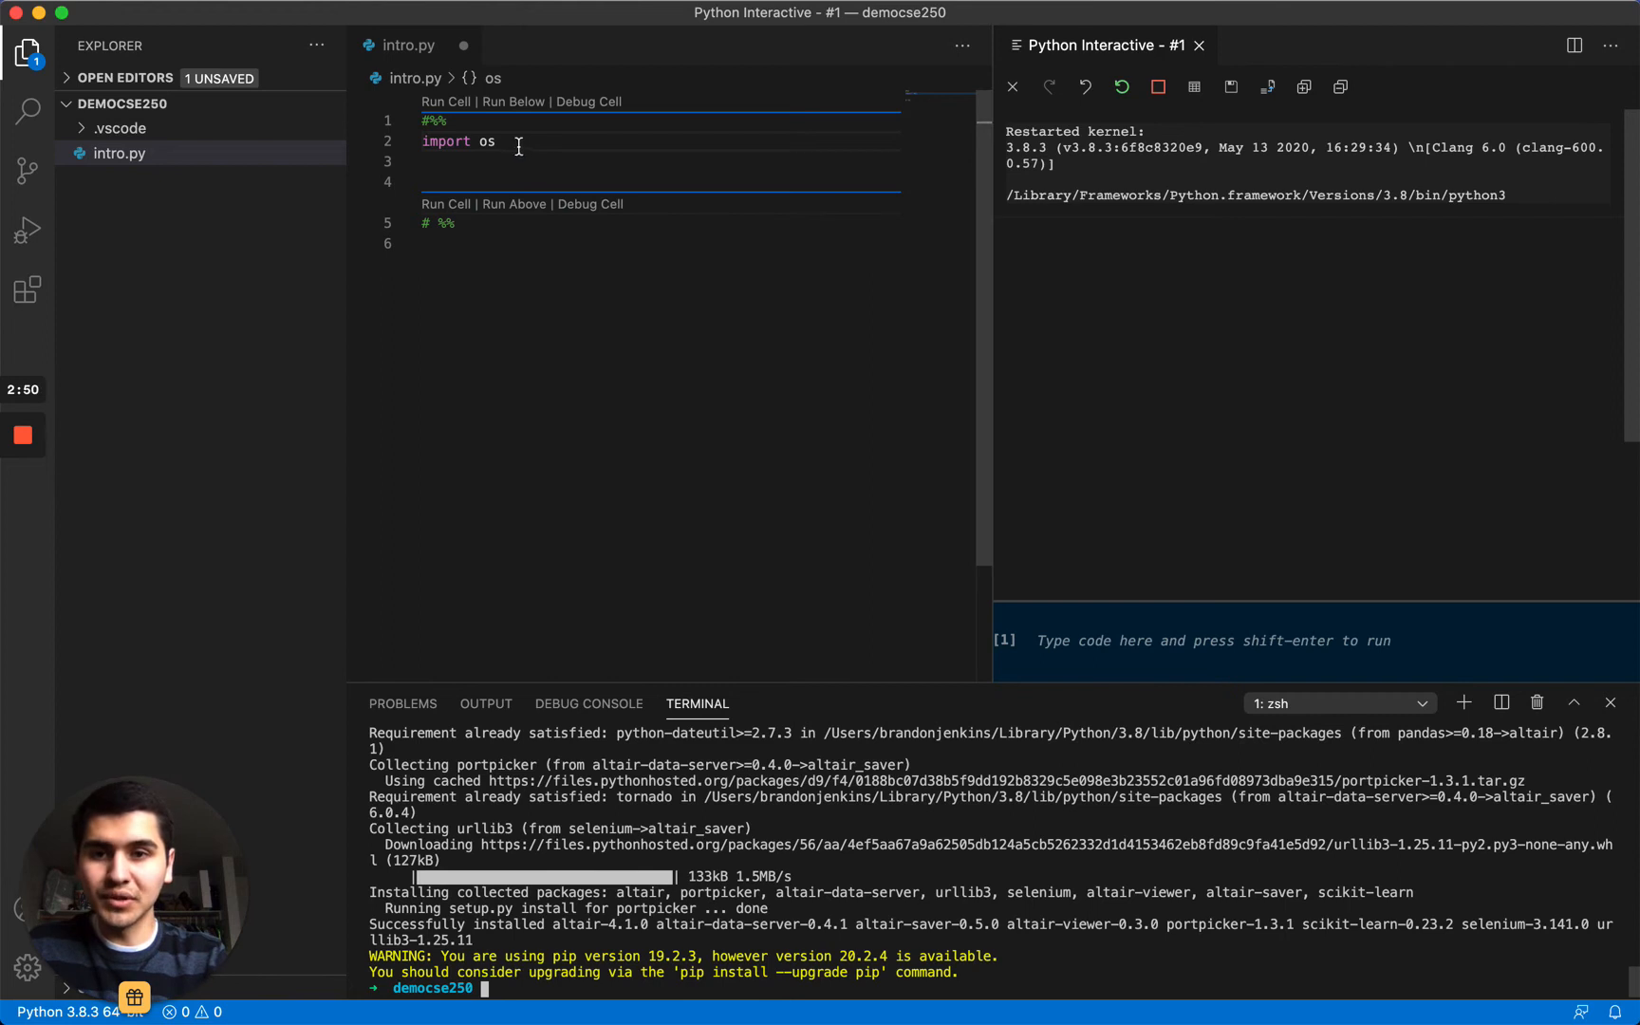
# - Replace the os import with 'import pandas as pd' in intro.py's first cell
pyautogui.doubleClick(485, 141)
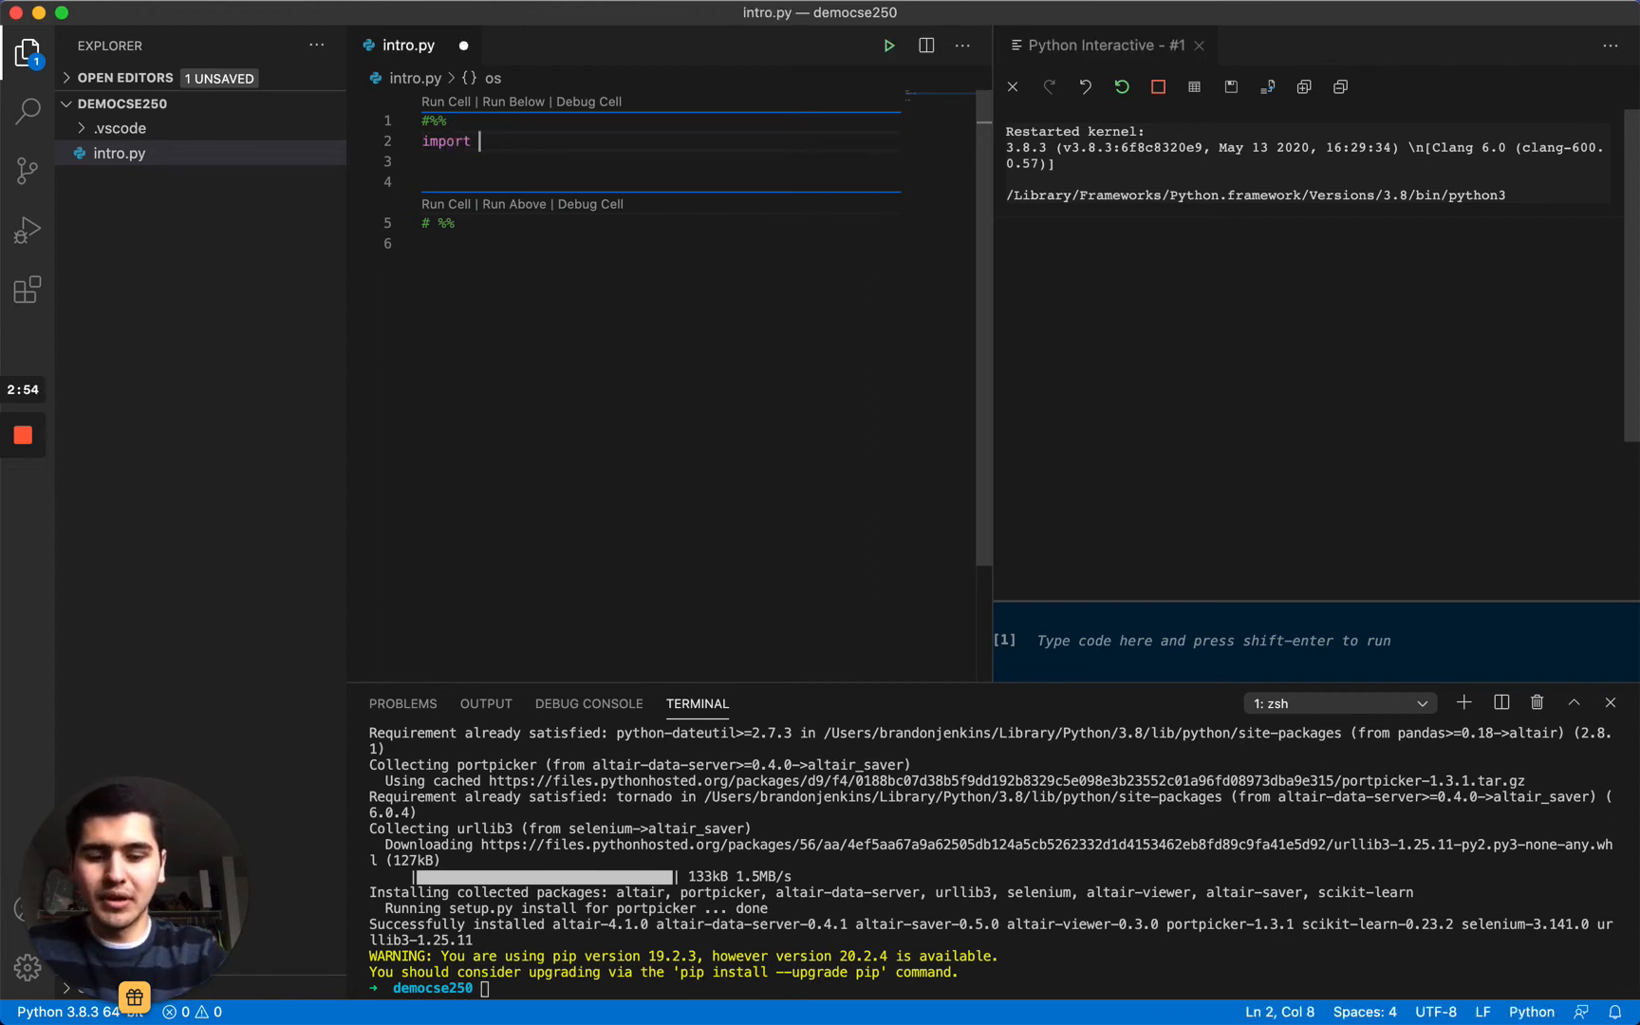
pyautogui.write('pandas')
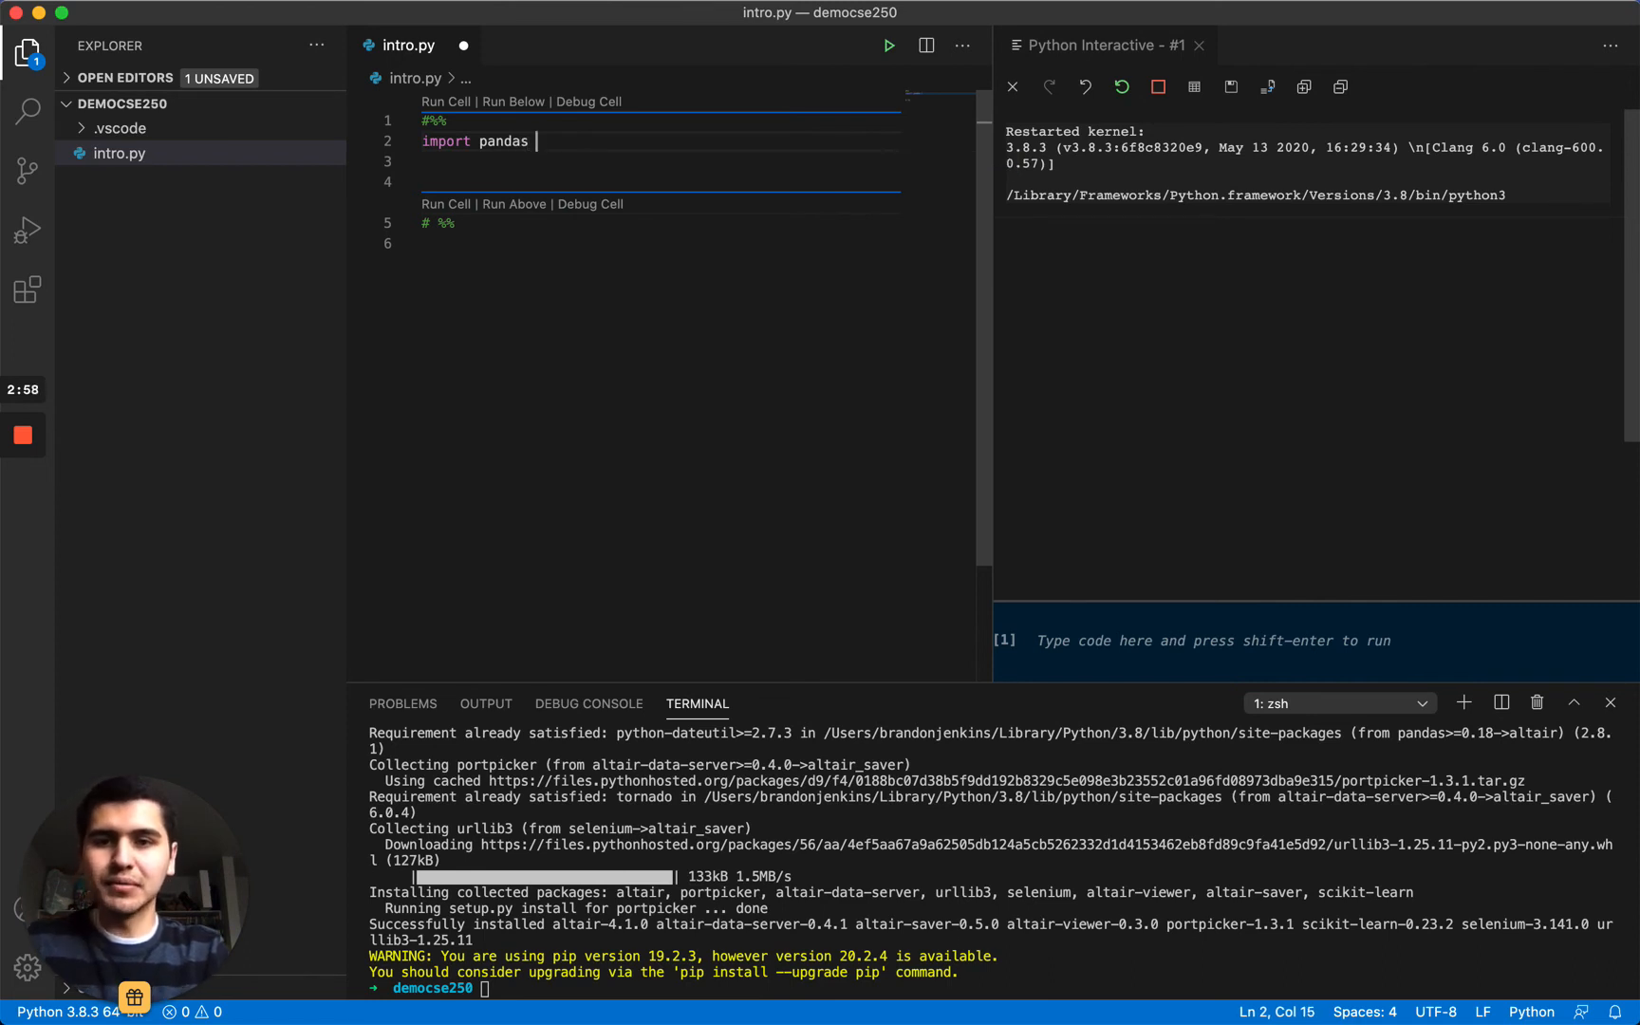
pyautogui.write('as')
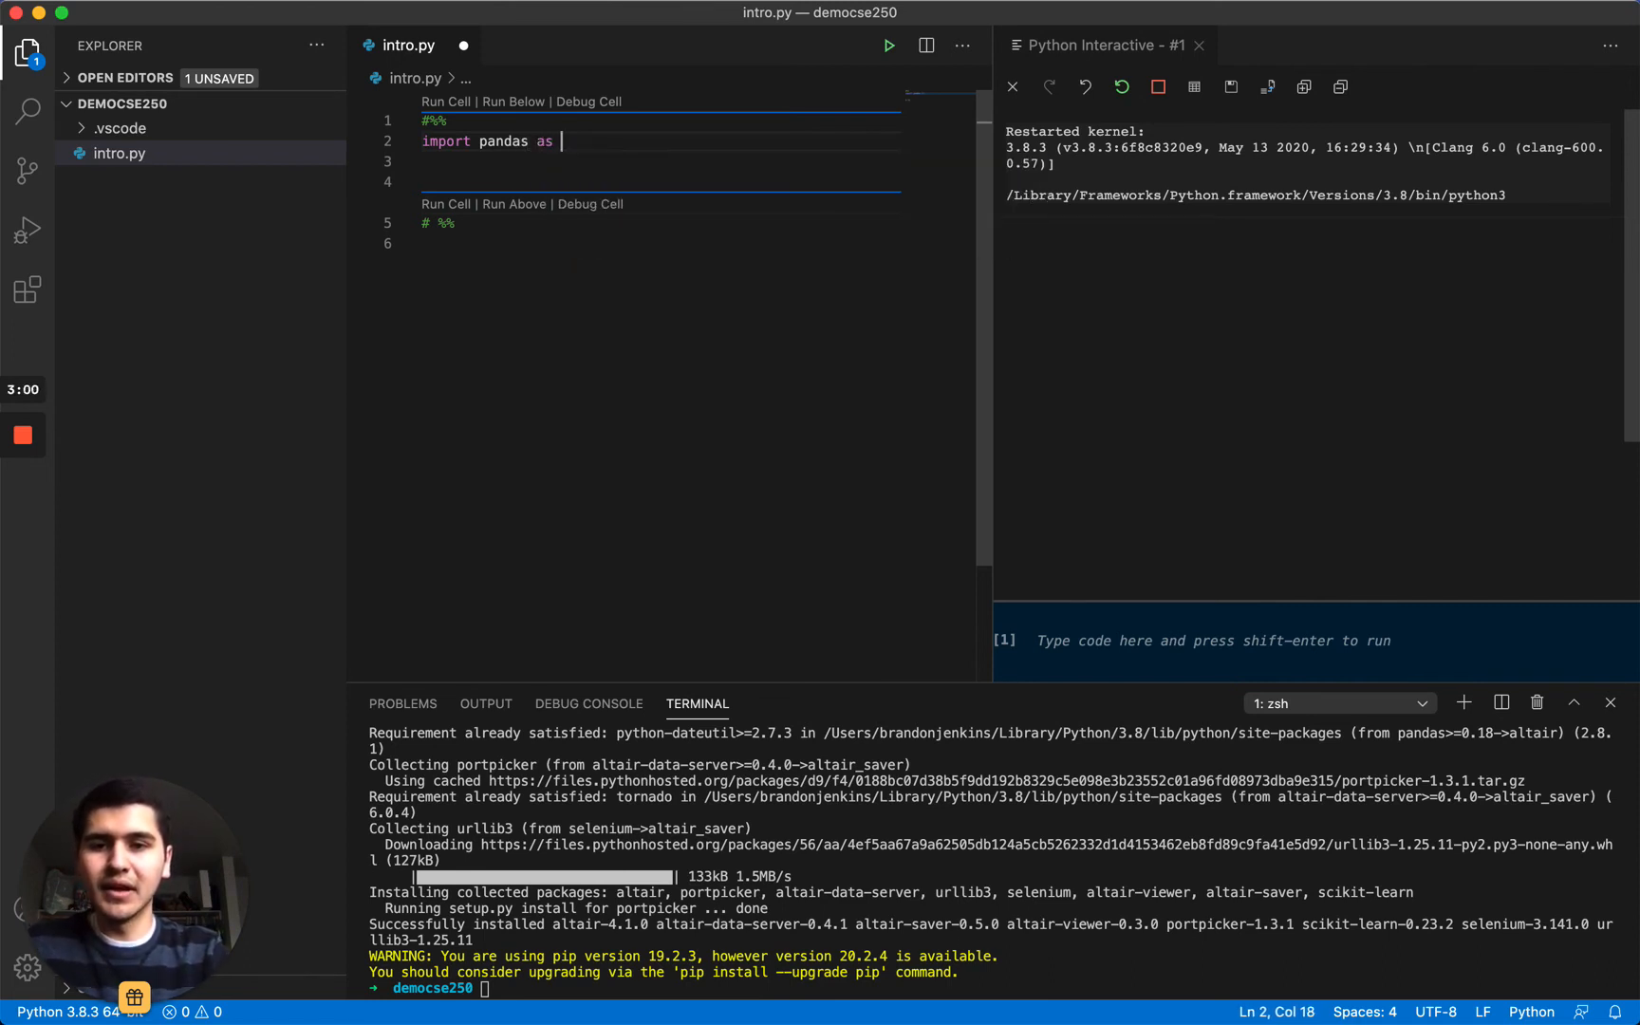
pyautogui.write('pd')
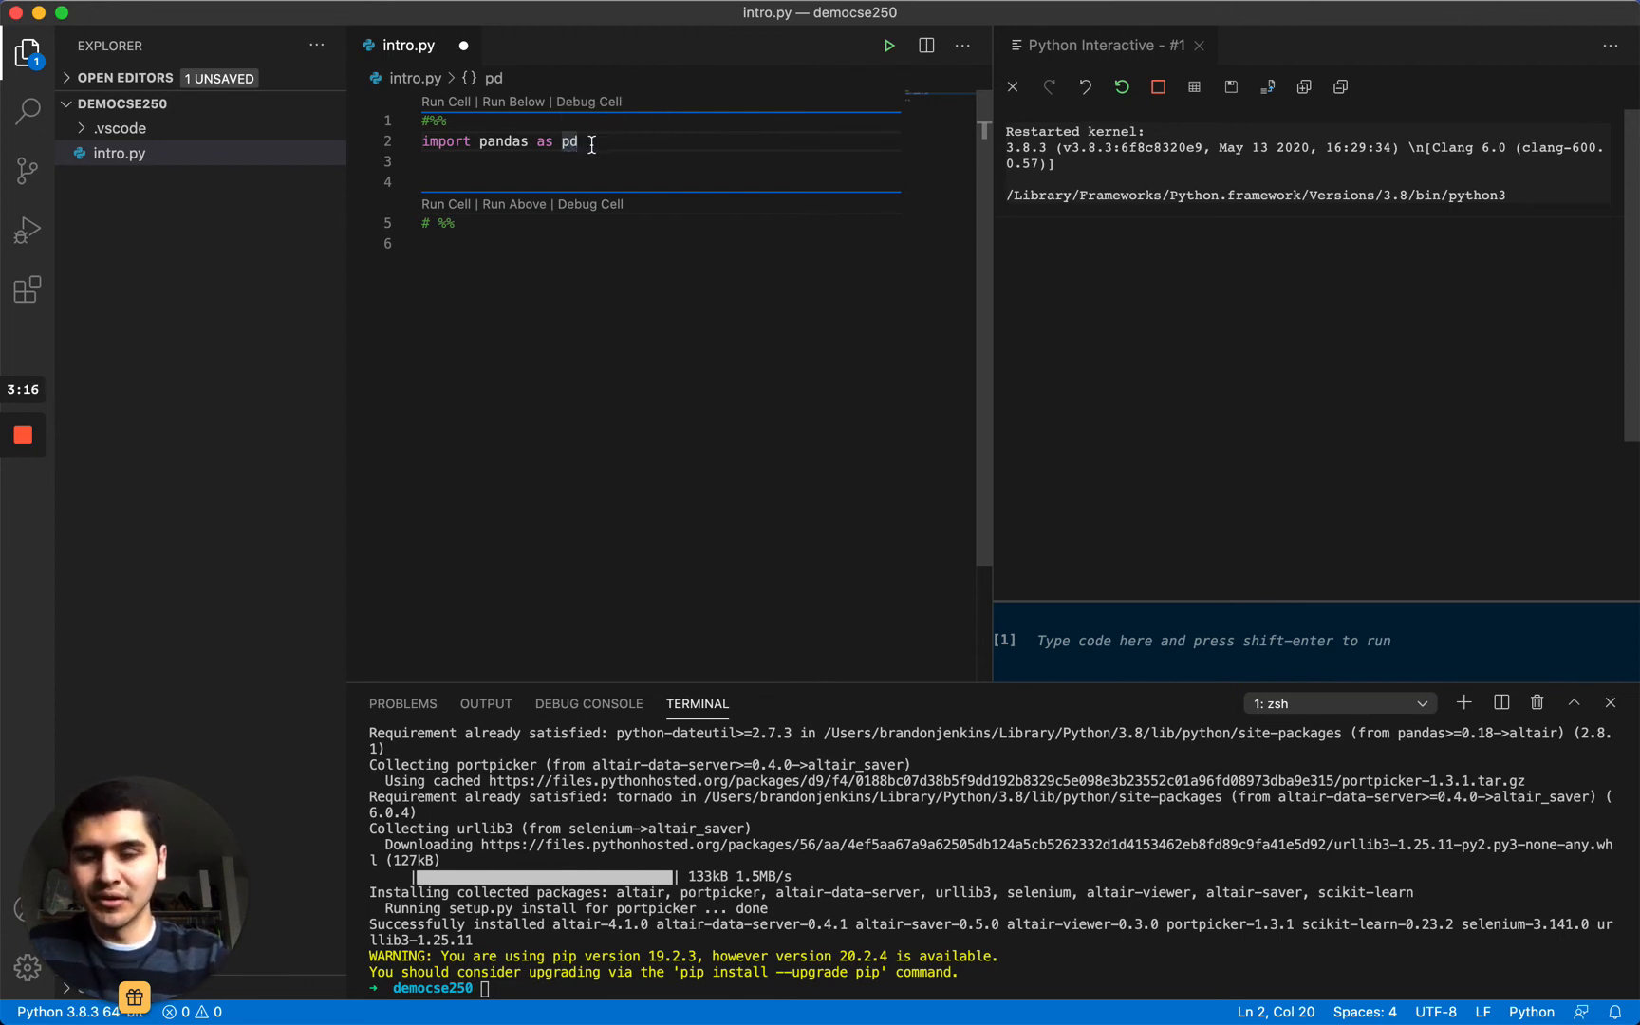
pyautogui.moveTo(566, 141)
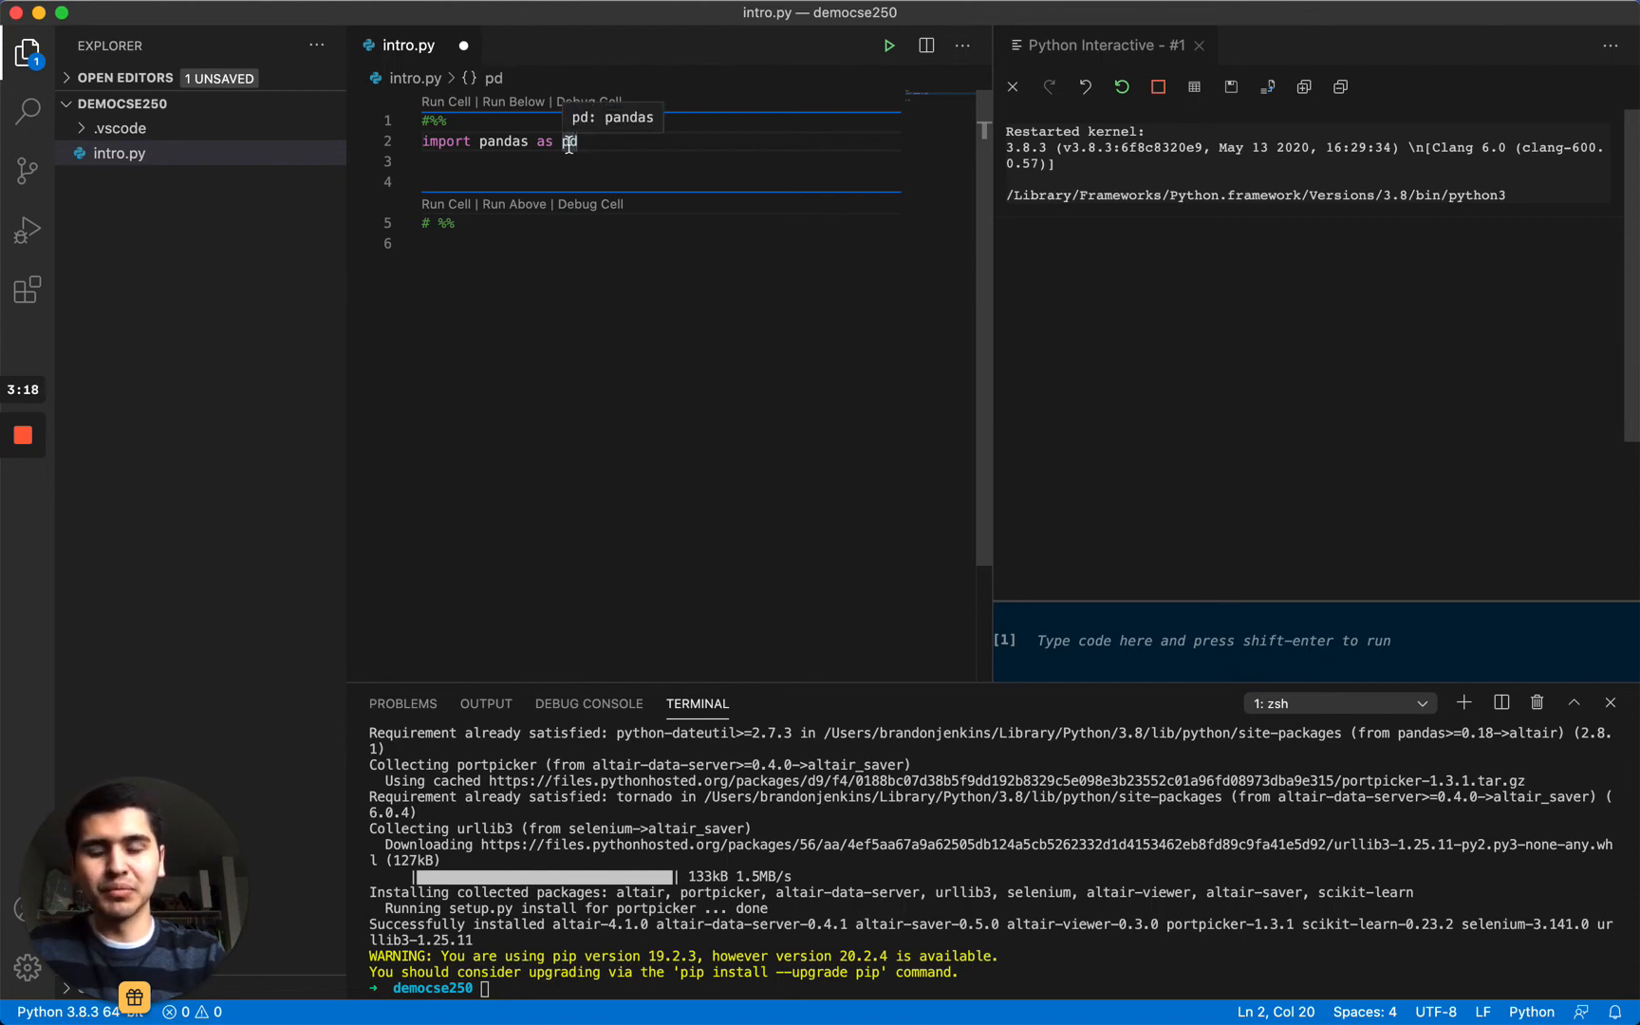
# - Add 'import numpy as np' and 'import altair as alt' lines below it
pyautogui.write('import numpy as')
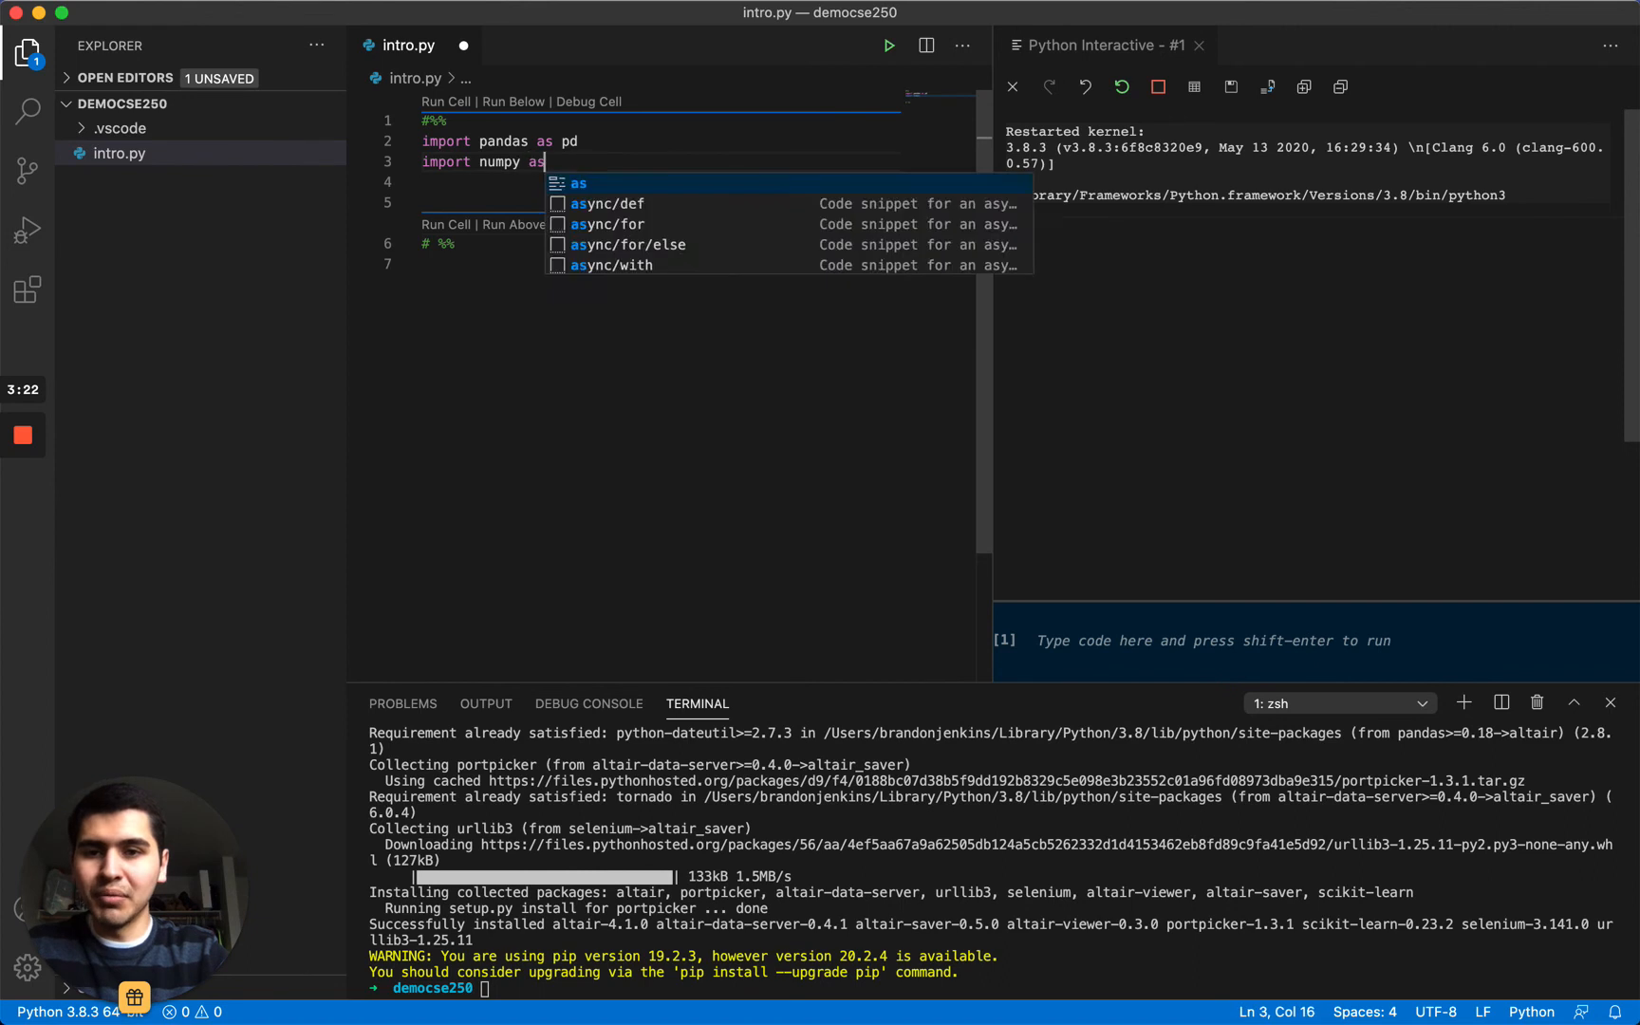
pyautogui.write('np')
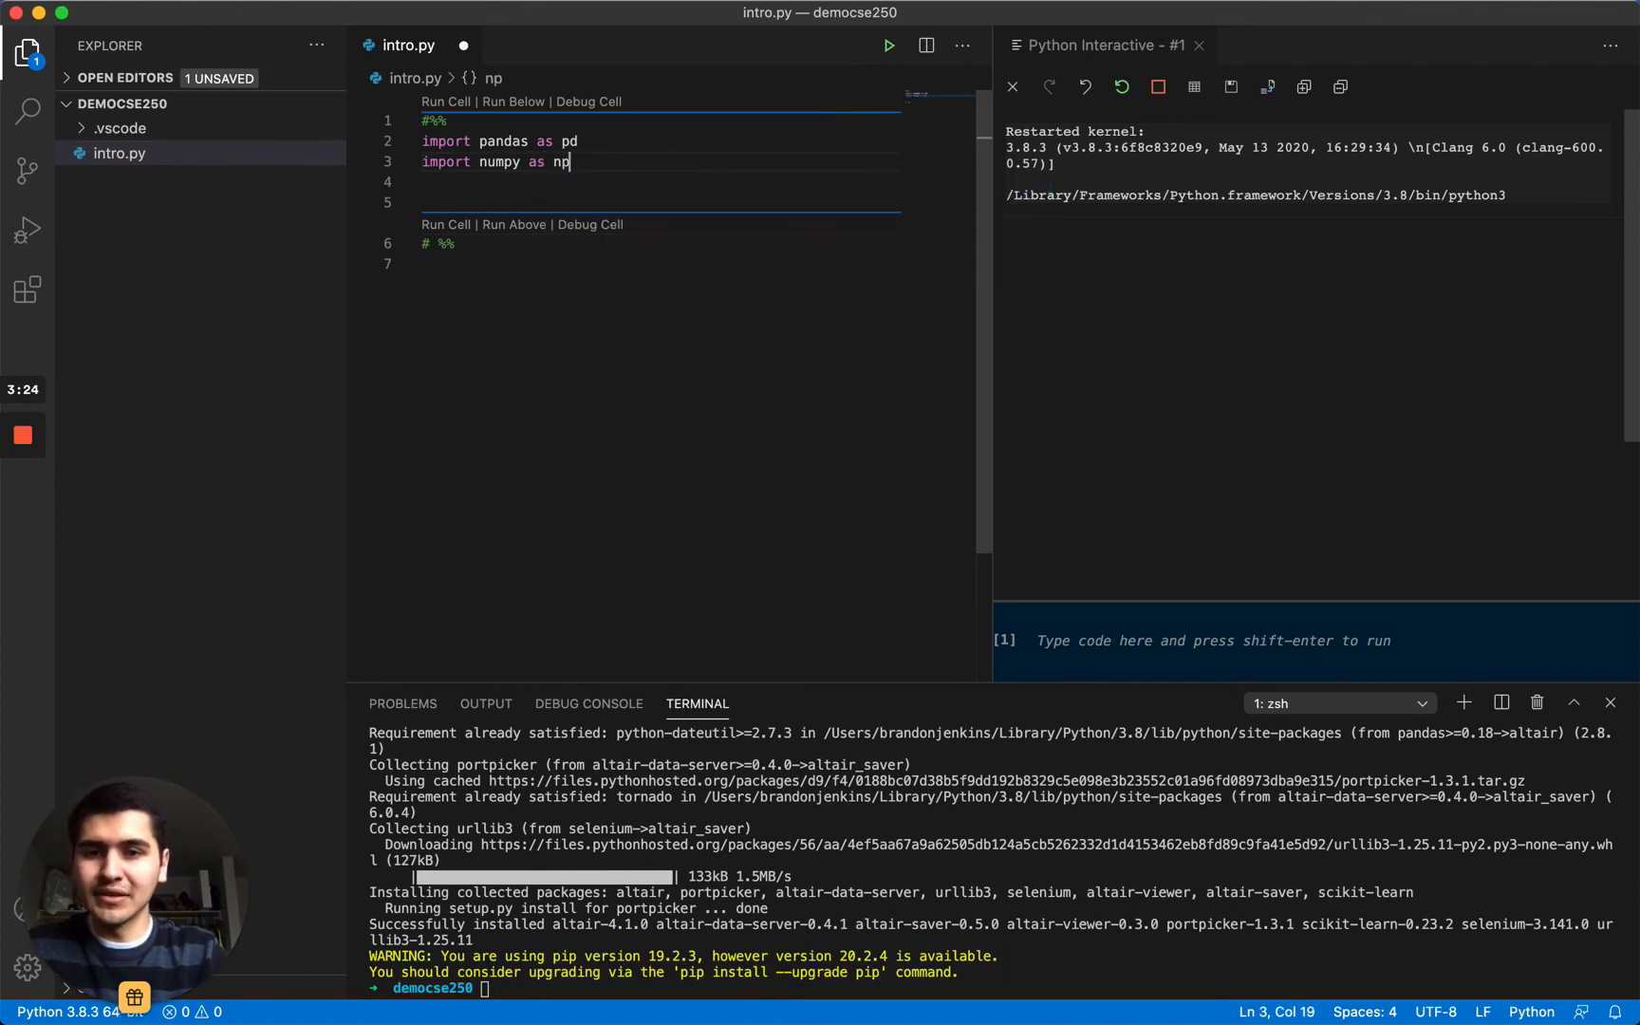
pyautogui.write('import')
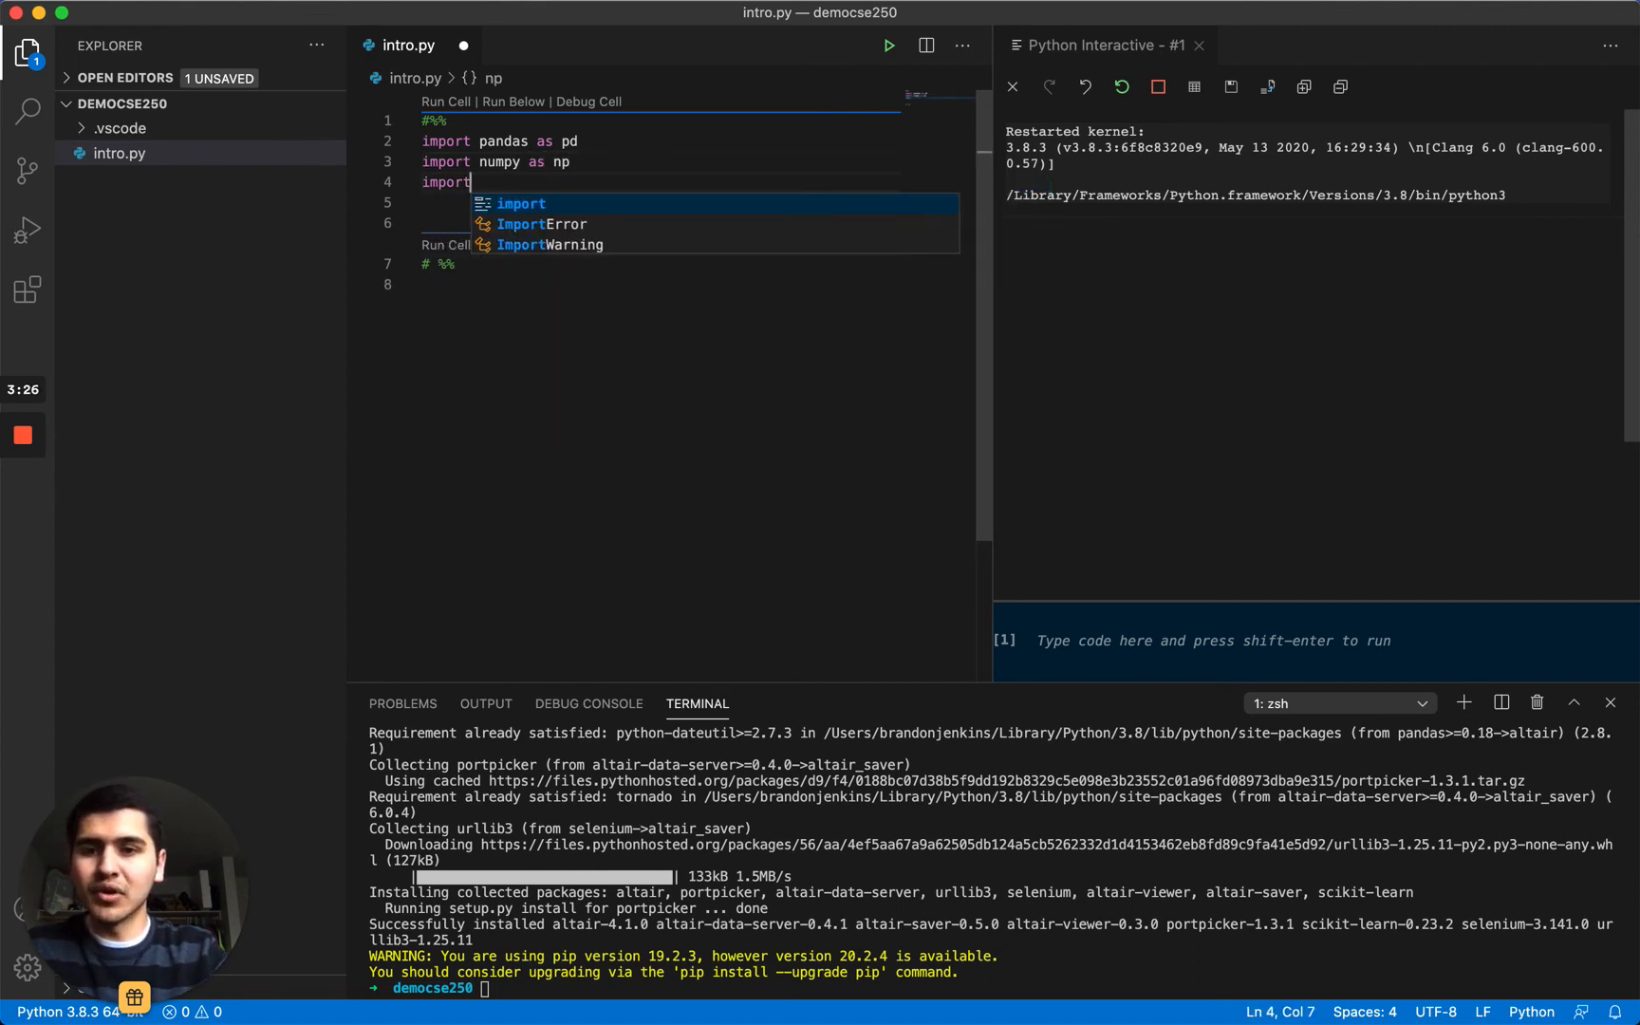
pyautogui.write('altair as alt')
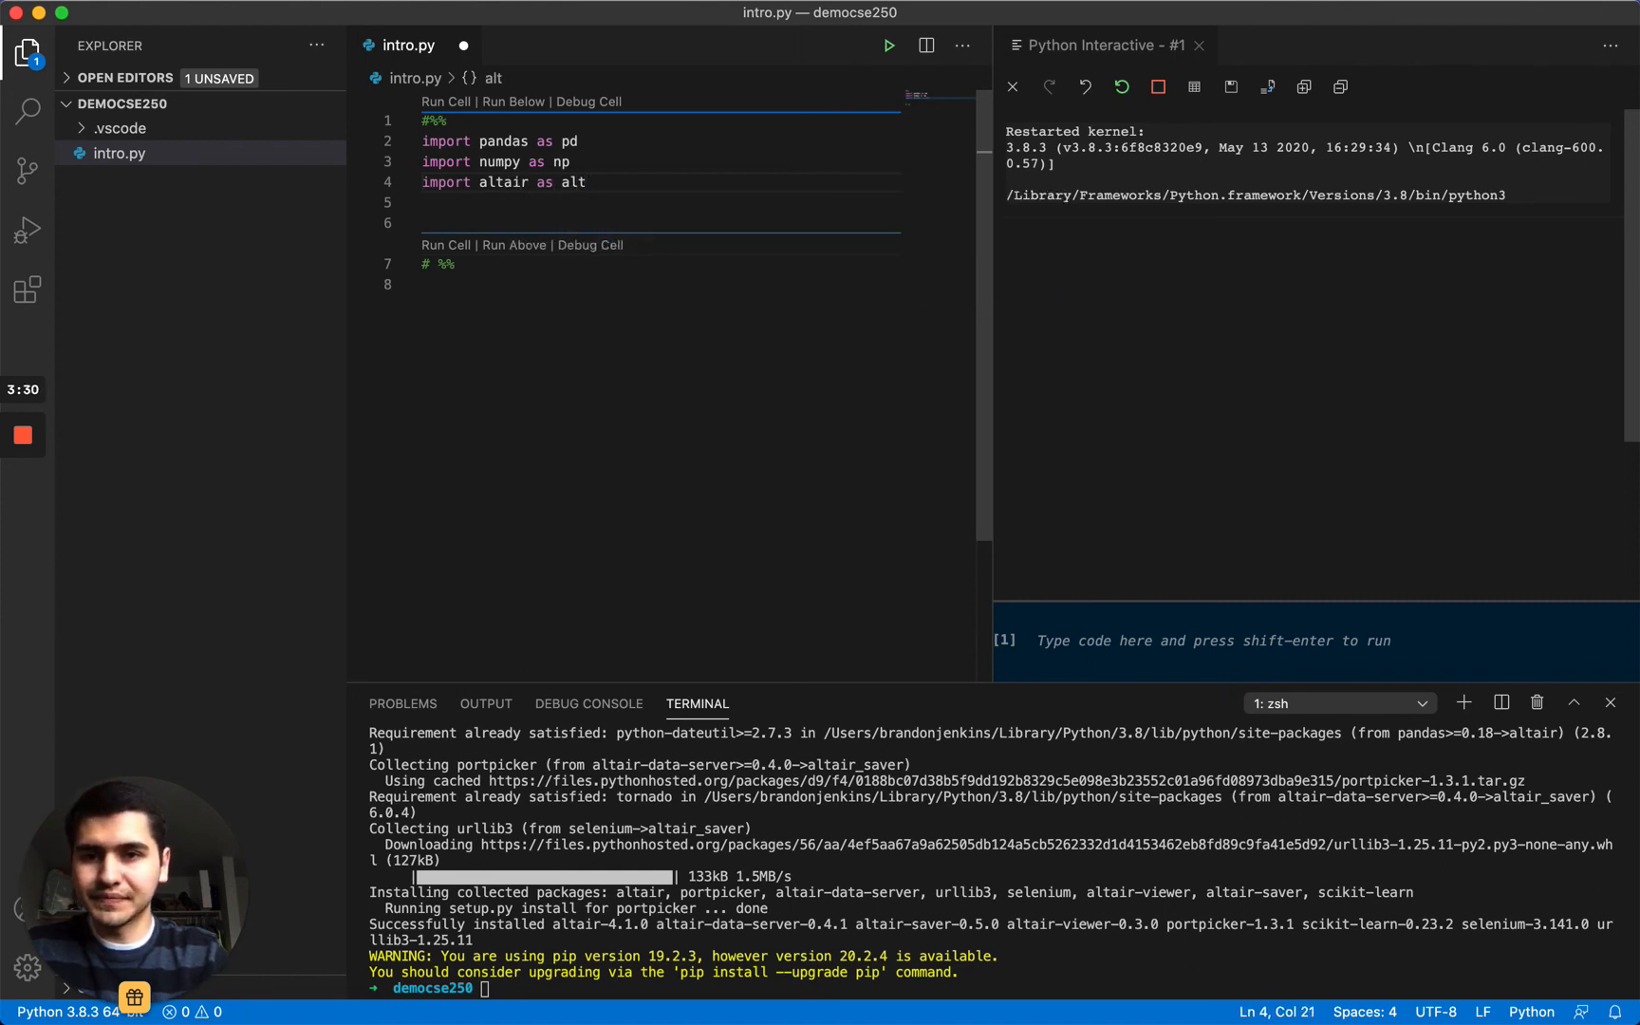
pyautogui.moveTo(445, 101)
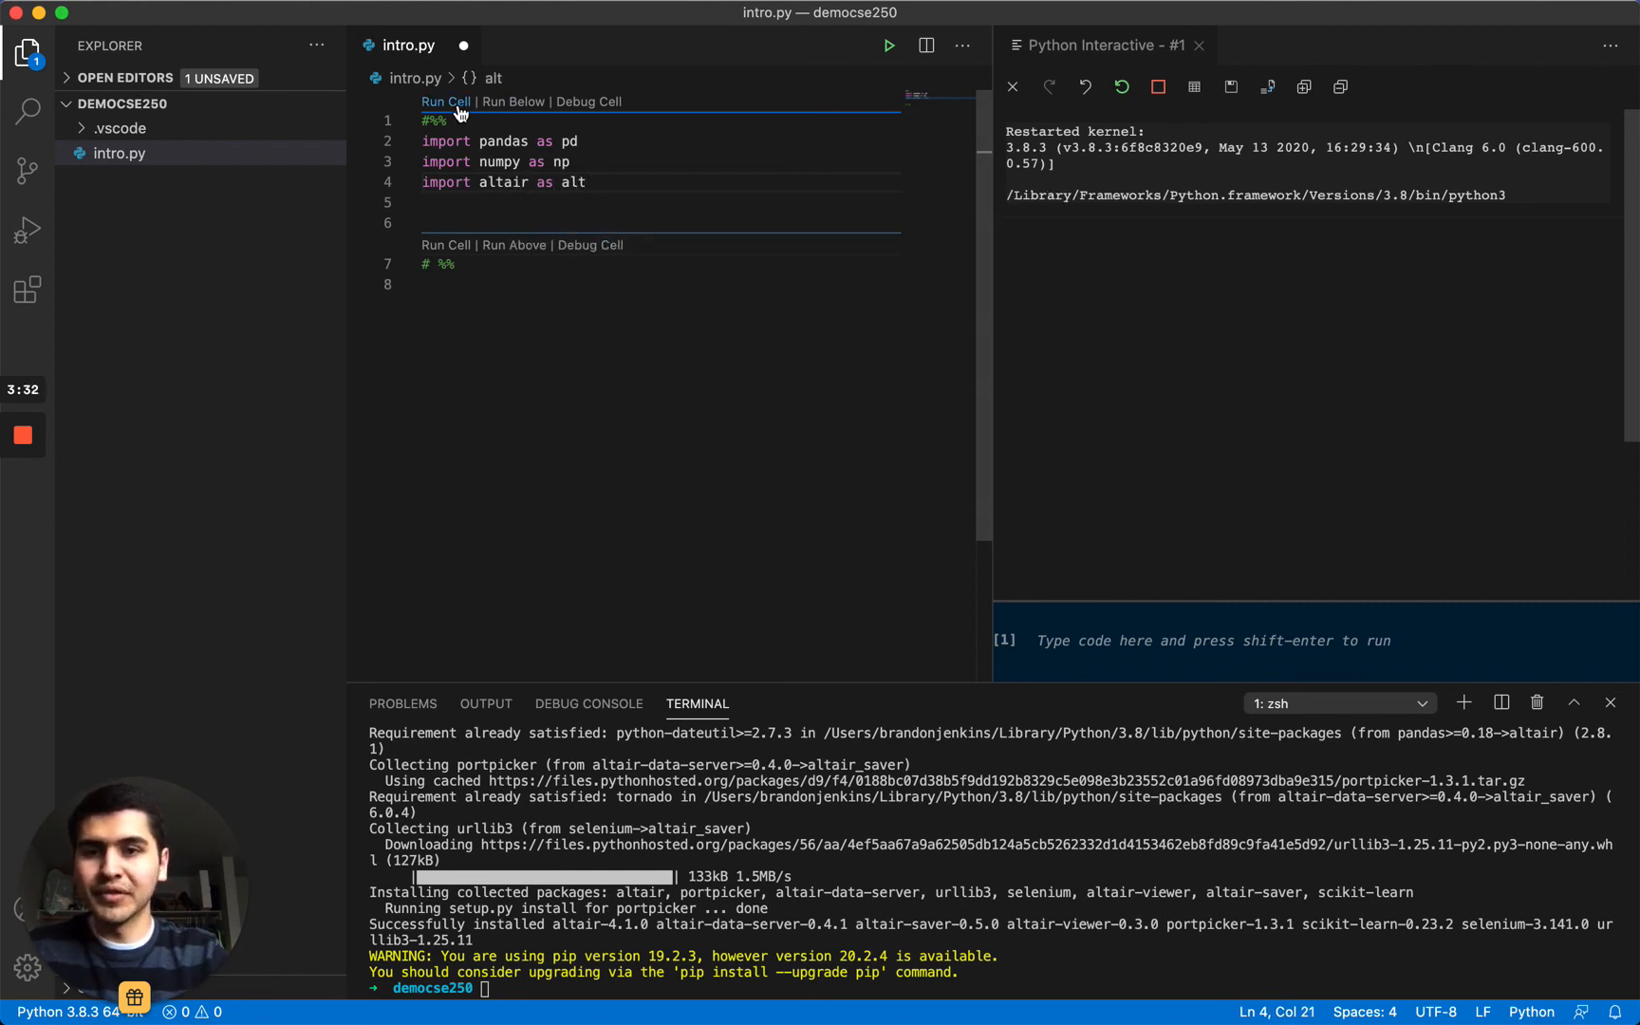
# - Run the import cell and expand cell [1] in Python Interactive to show the pandas, numpy and altair imports
pyautogui.click(445, 101)
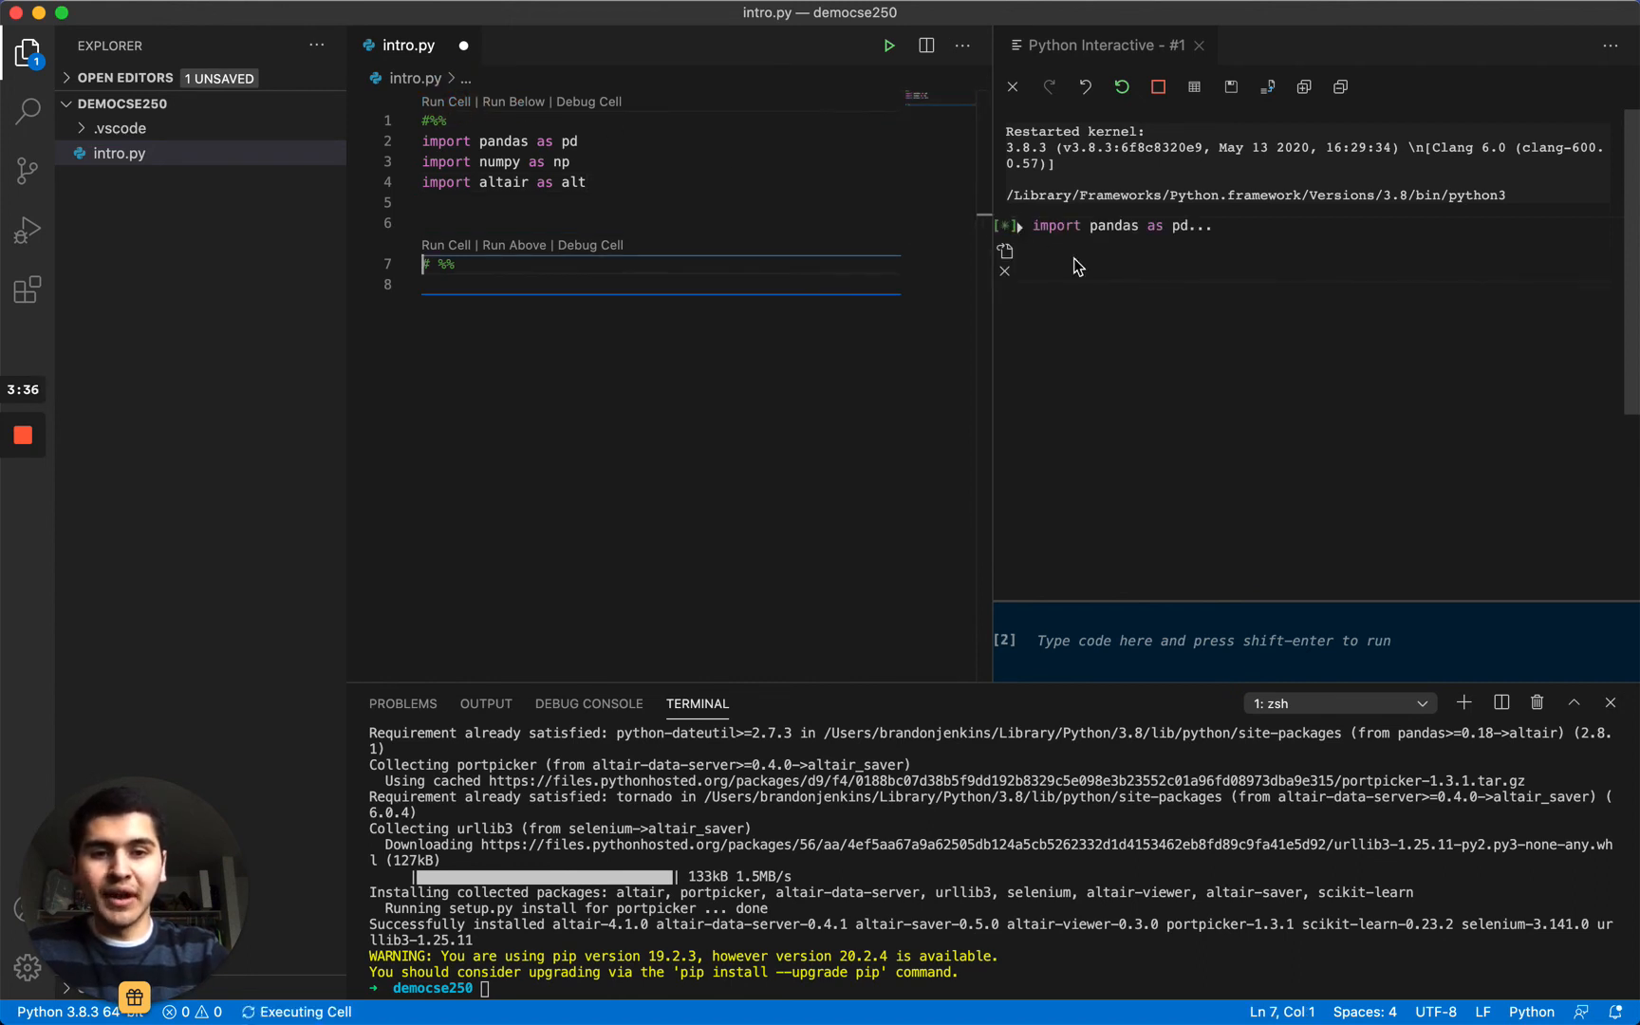
pyautogui.moveTo(1109, 311)
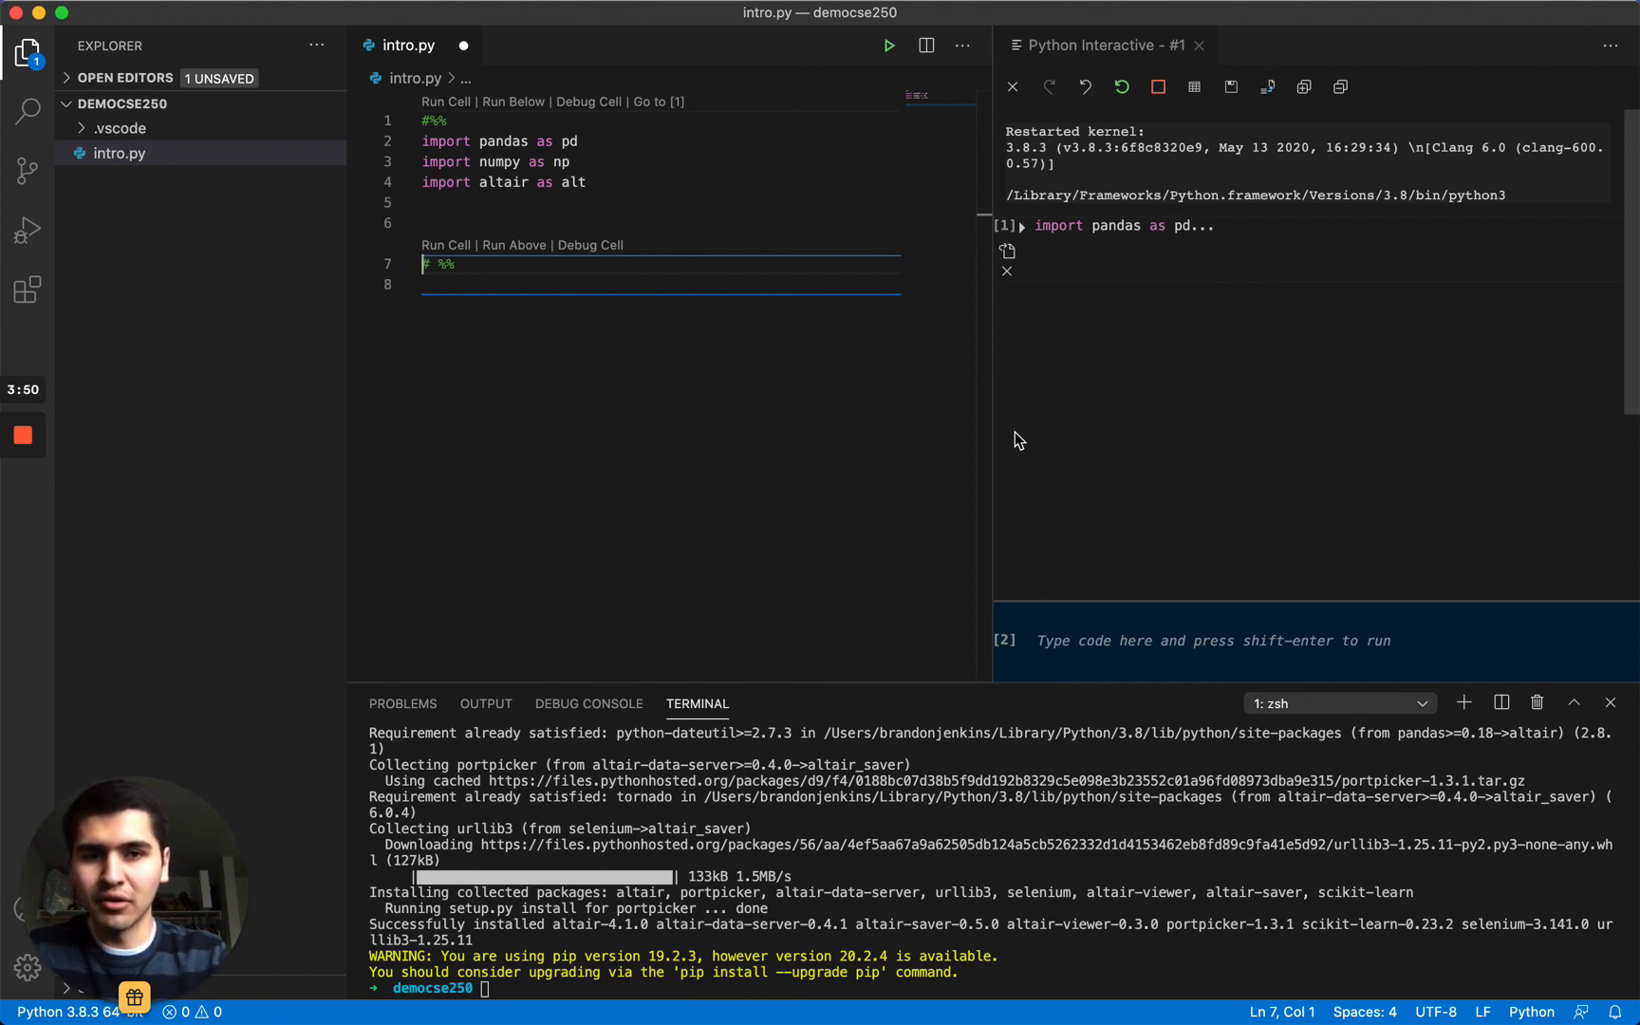
pyautogui.moveTo(1030, 236)
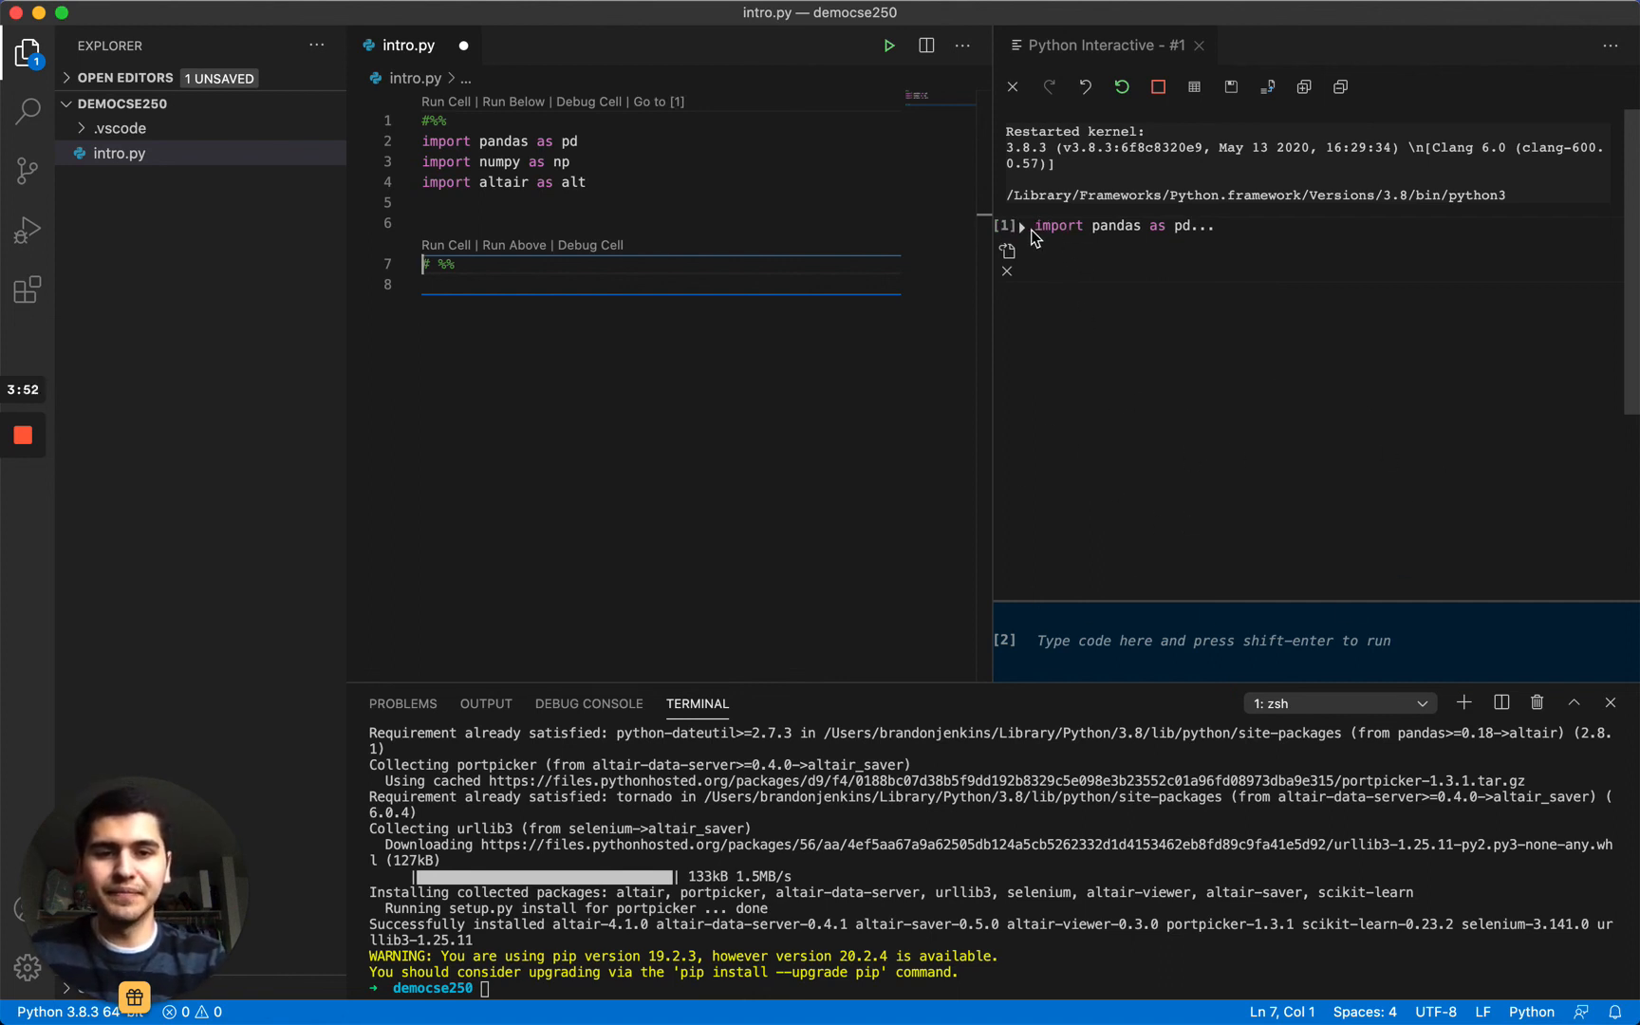
pyautogui.click(1017, 224)
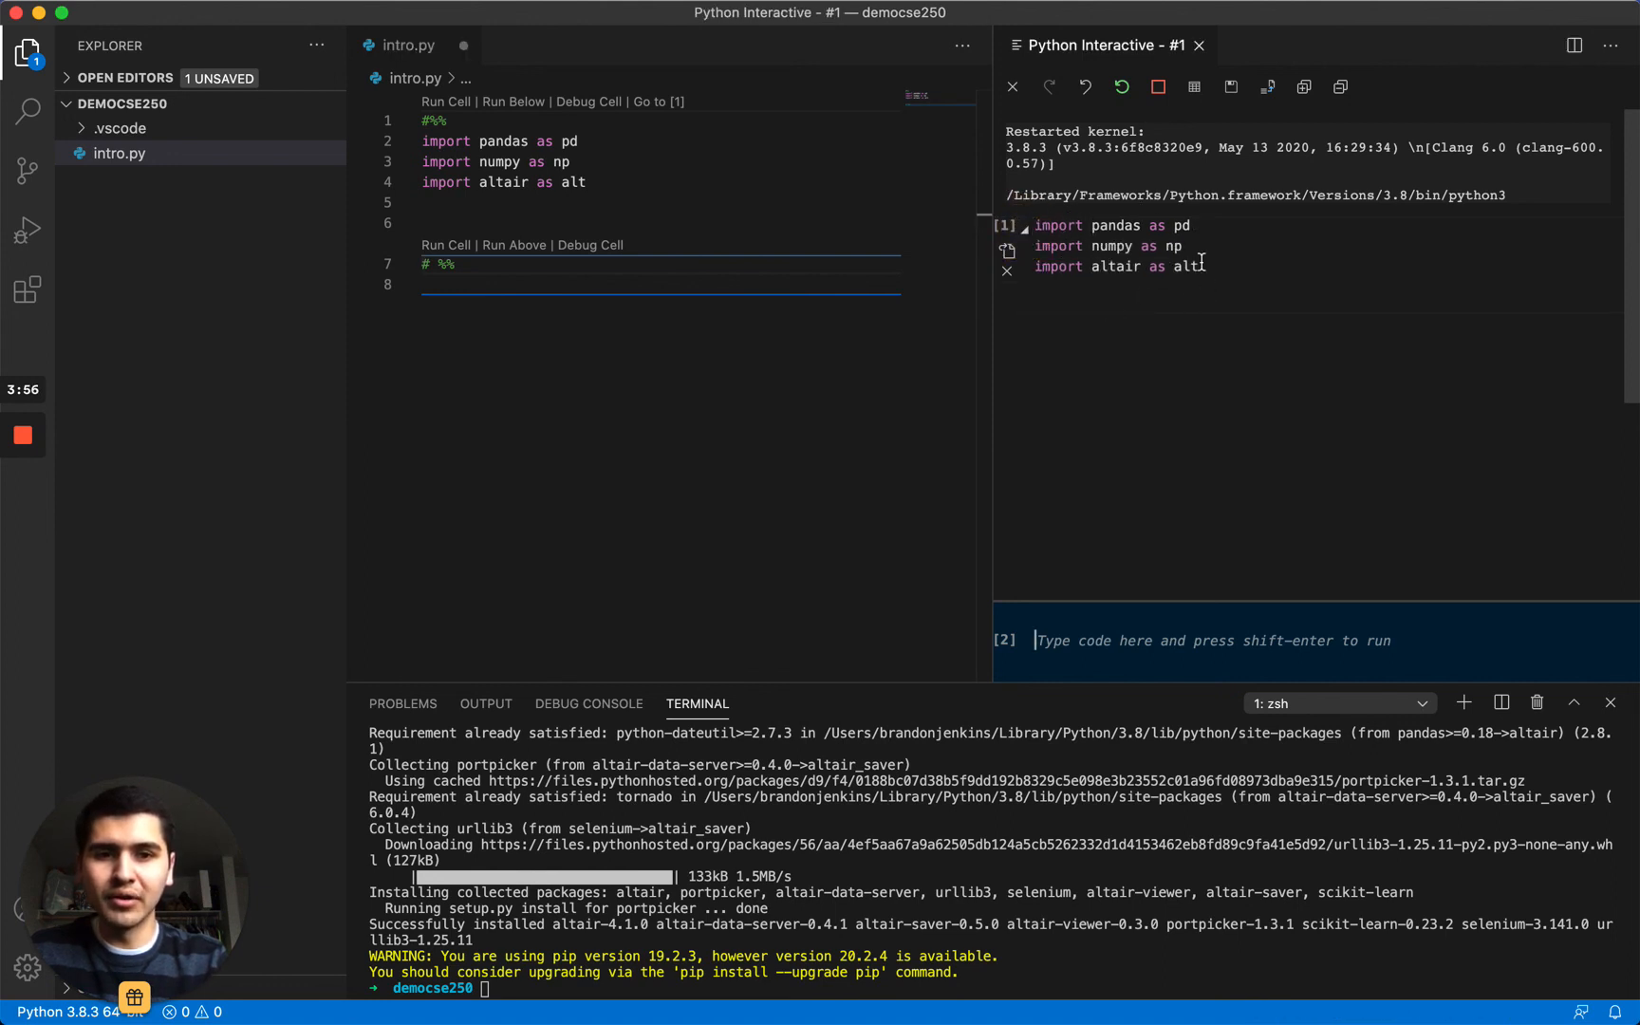
pyautogui.moveTo(1161, 396)
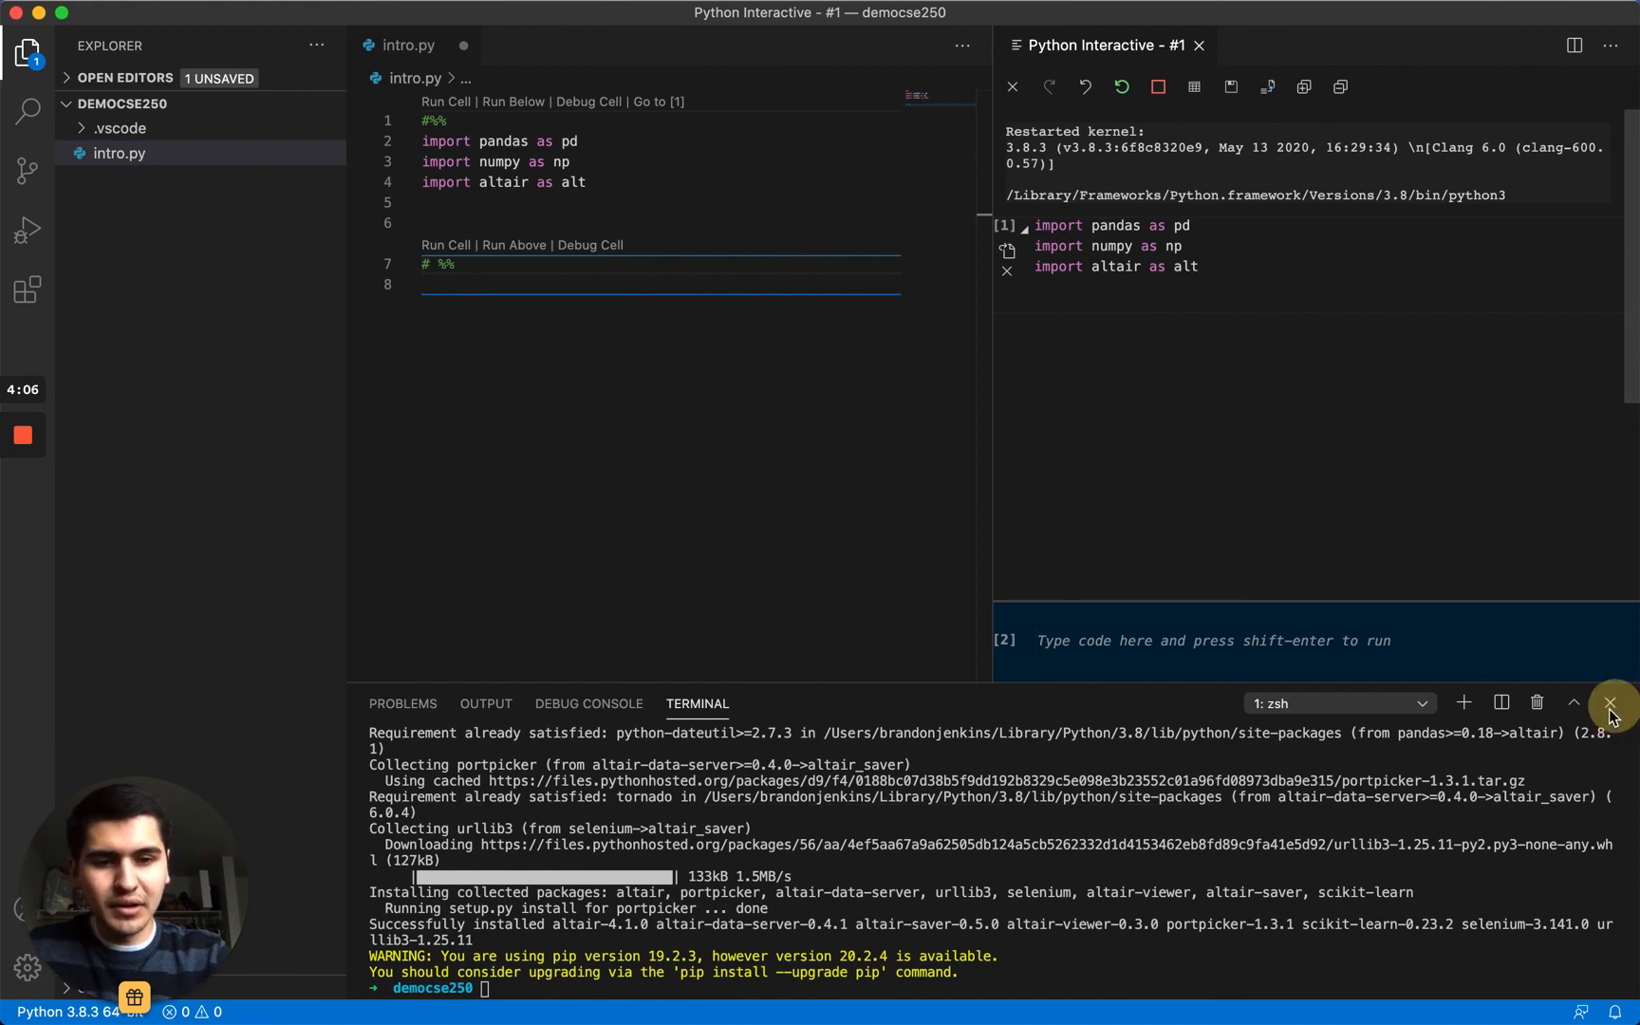
# - Clear the terminal output with the clear command, leaving only the democse250 prompt
pyautogui.click(1609, 703)
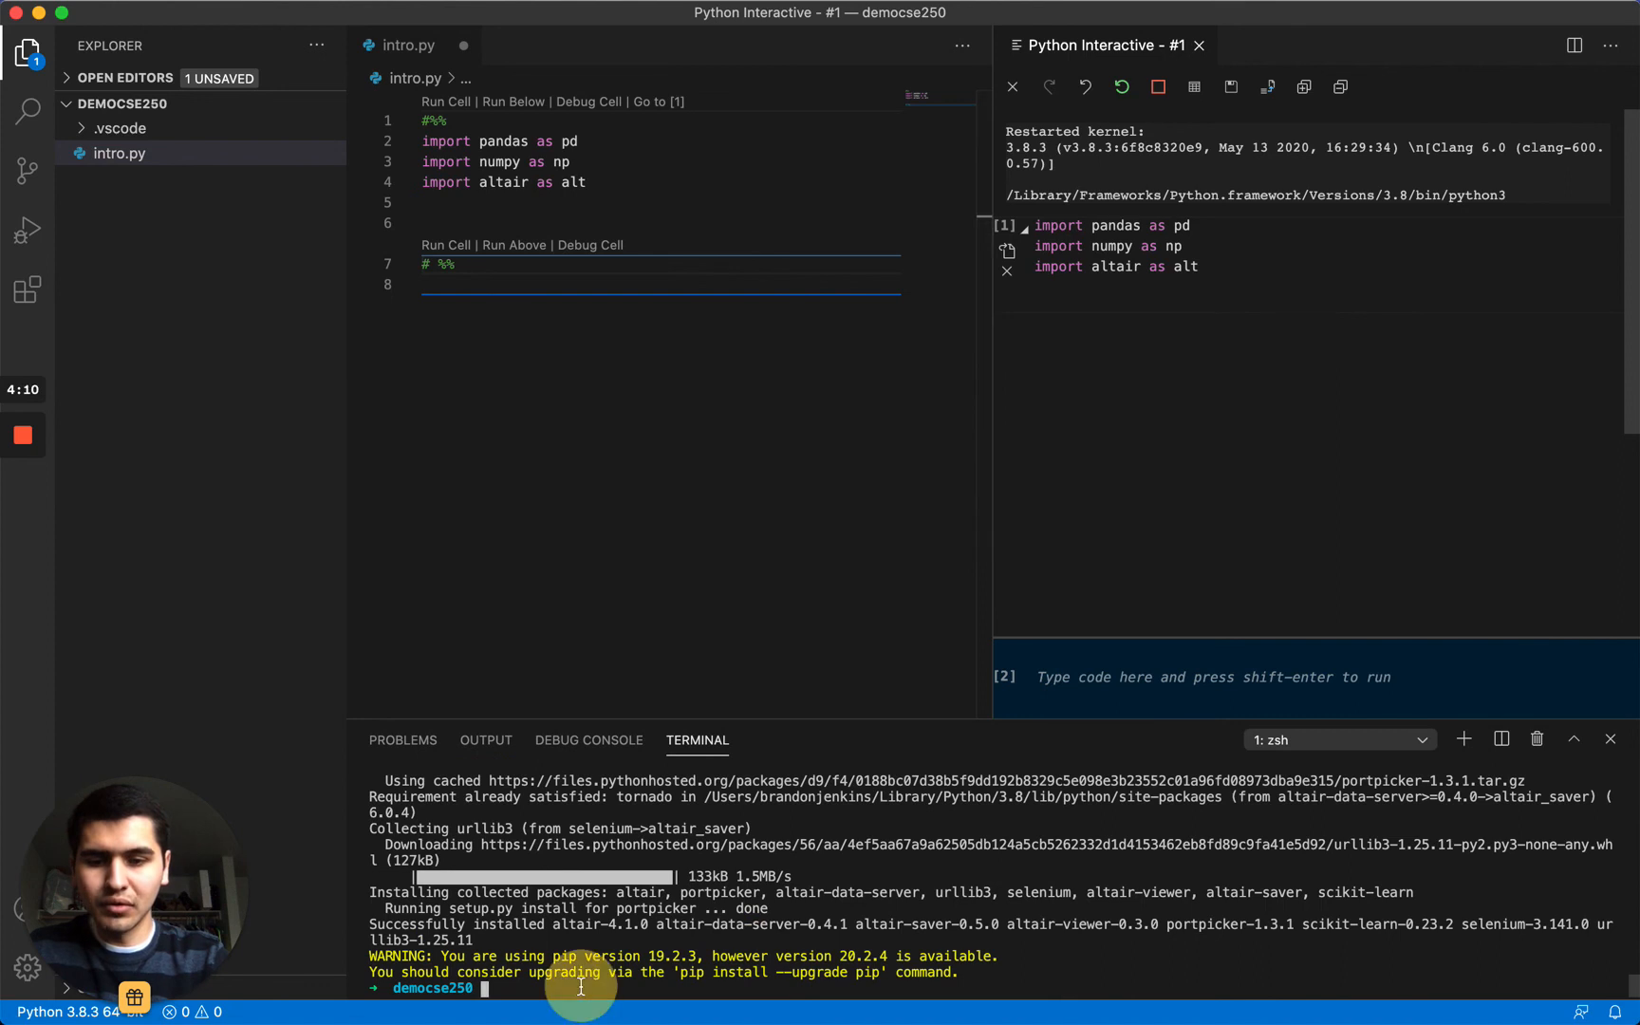
pyautogui.write('celar')
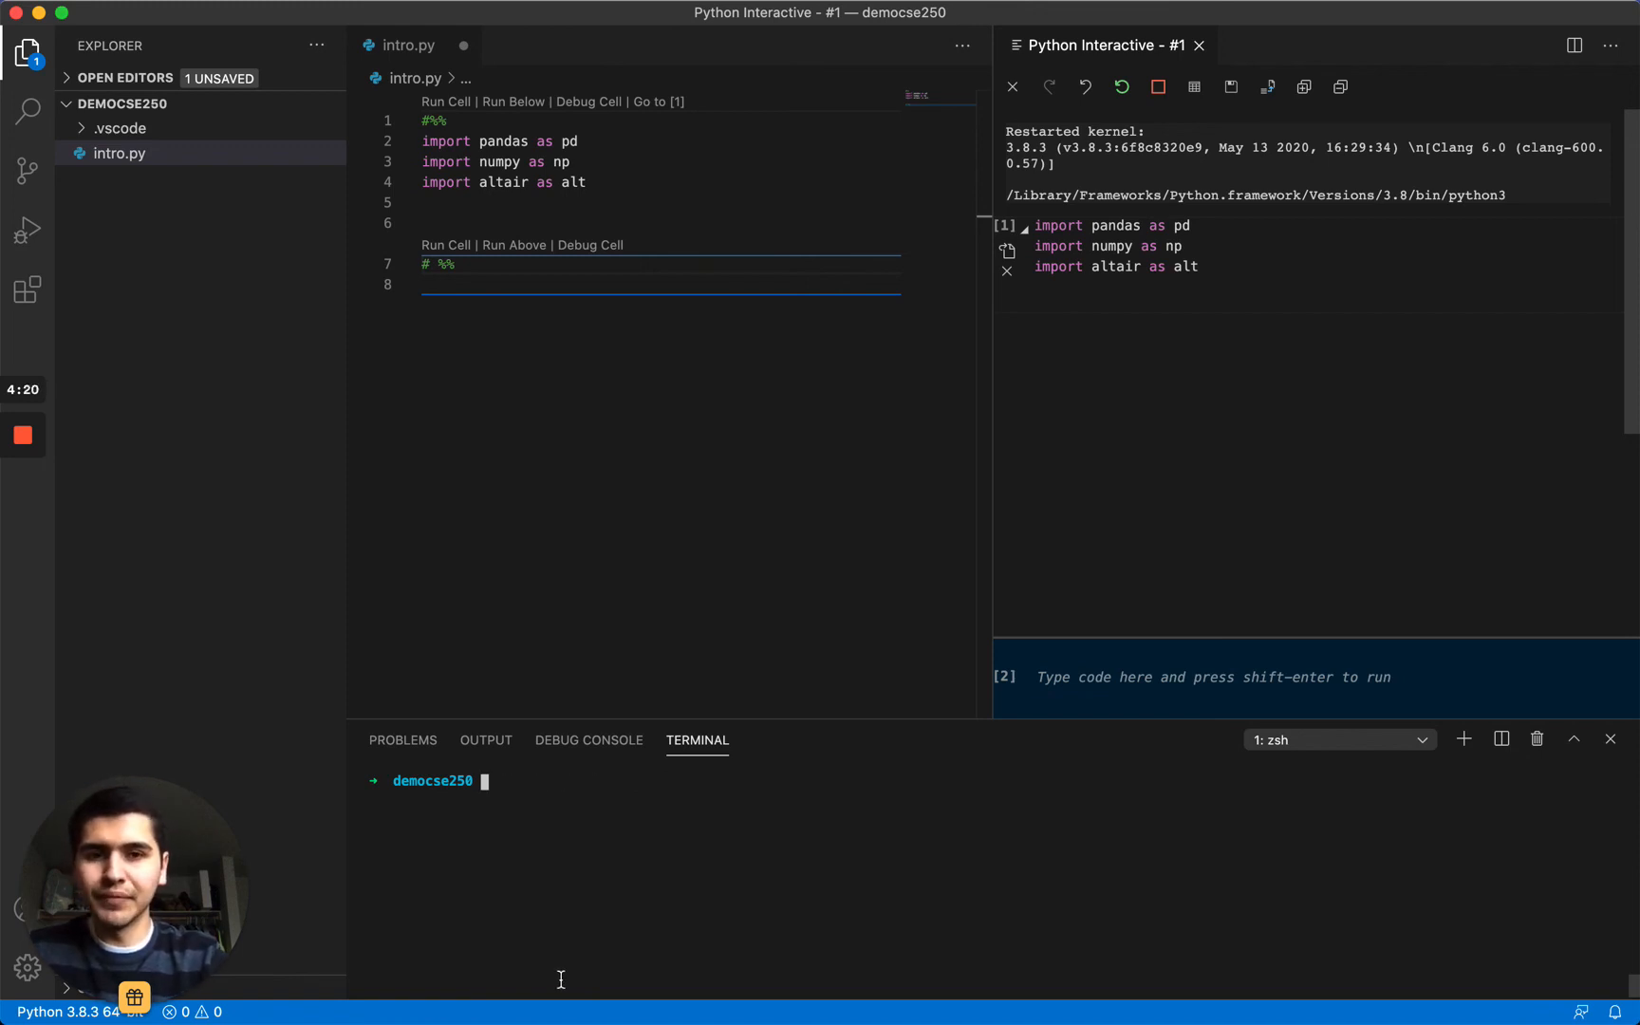
pyautogui.moveTo(625, 819)
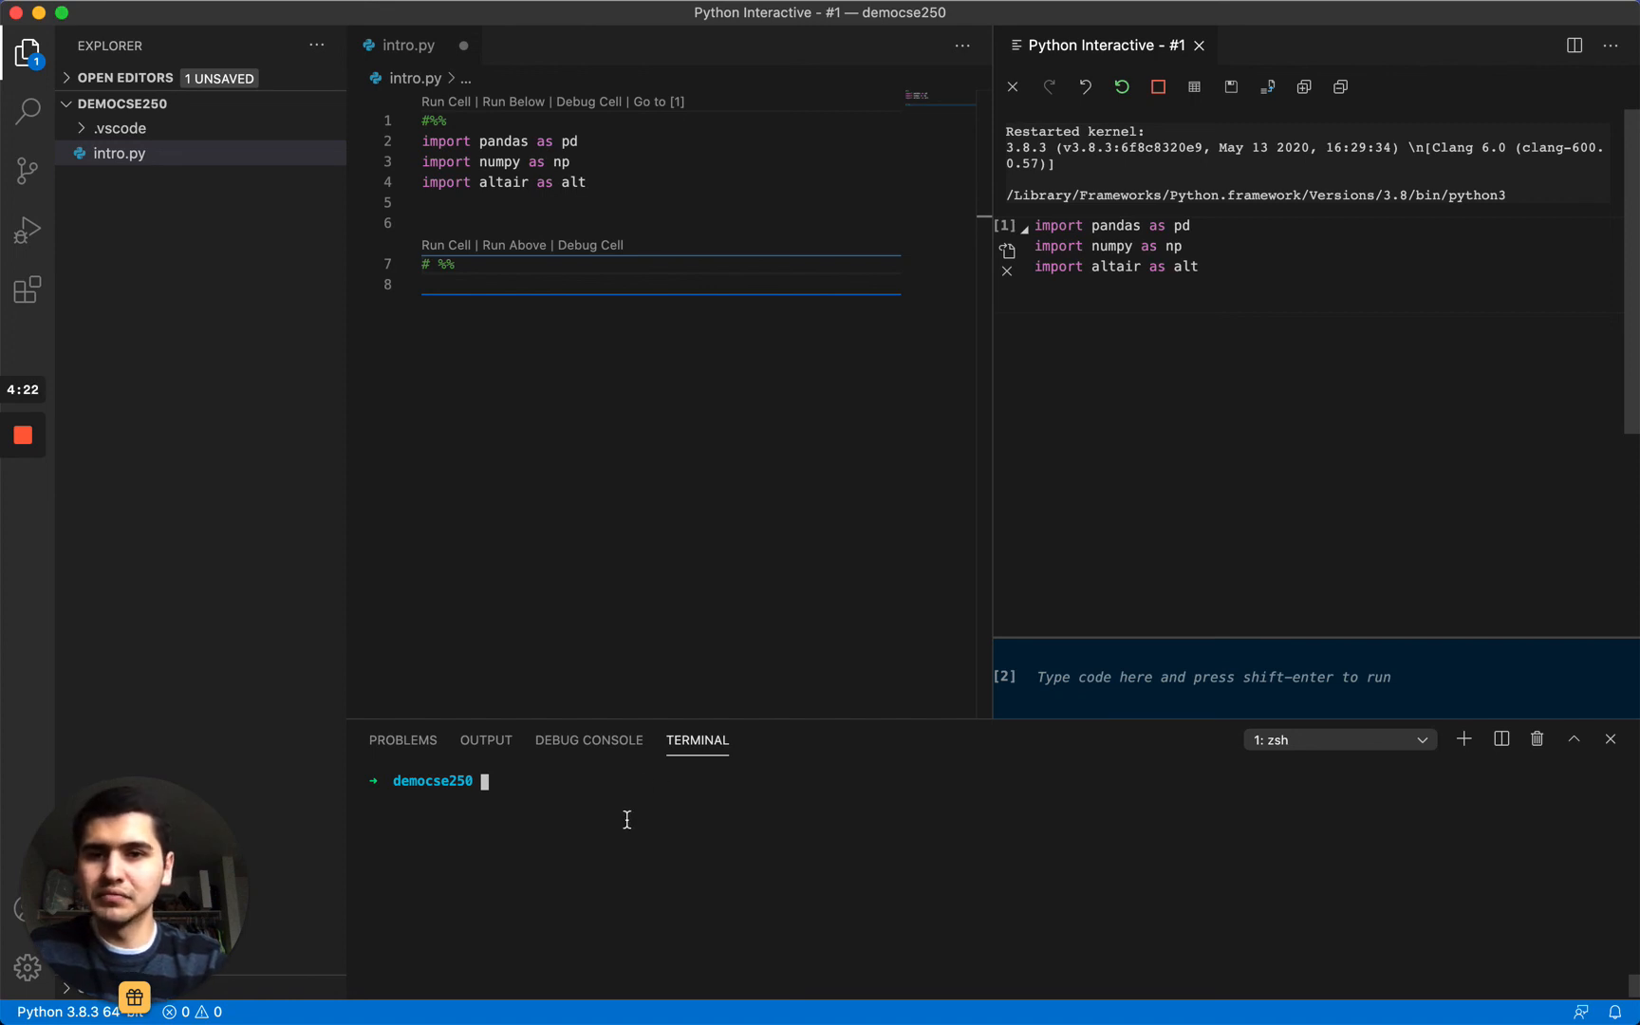